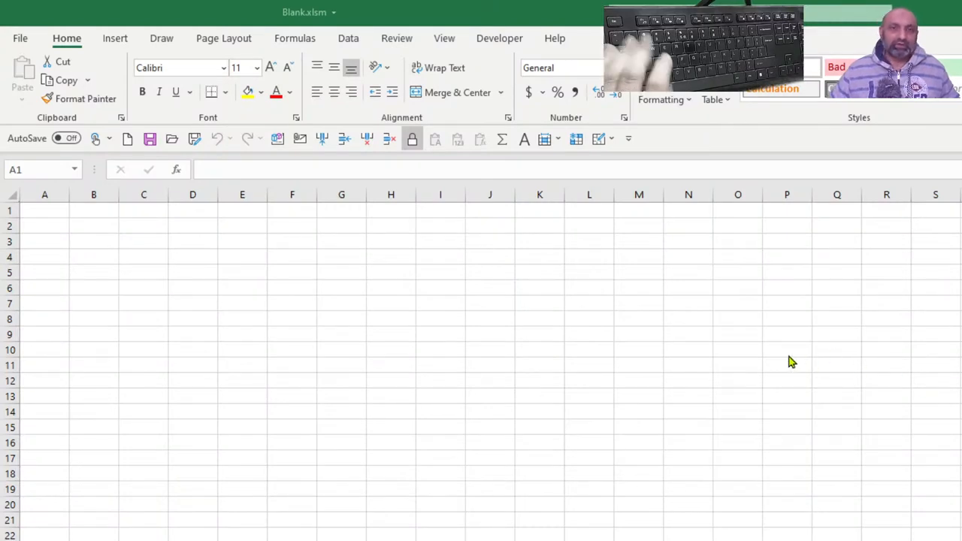
{"action": "mouse_move", "coordinate": [448, 278]}
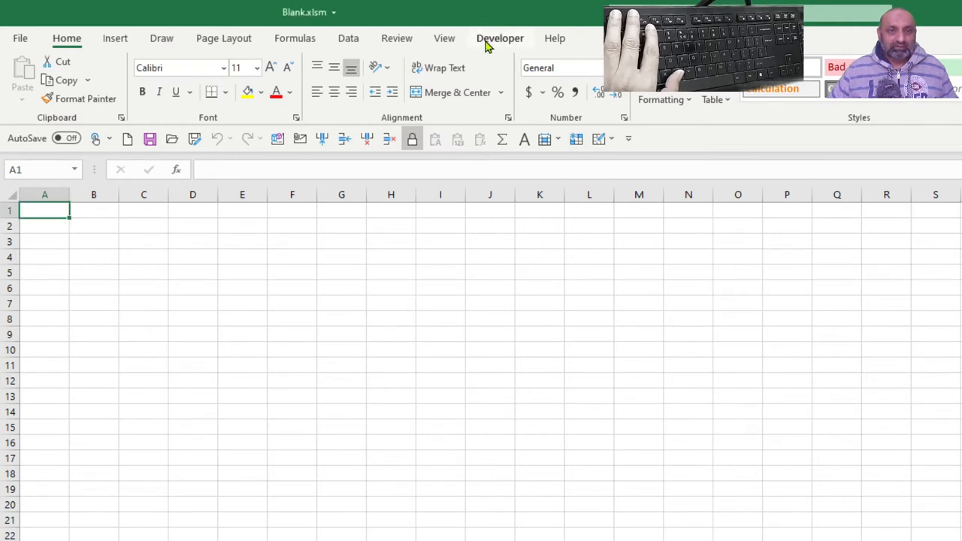
- Show the Developer ribbon and bring up the insertable controls gallery
{"action": "left_click", "coordinate": [499, 38]}
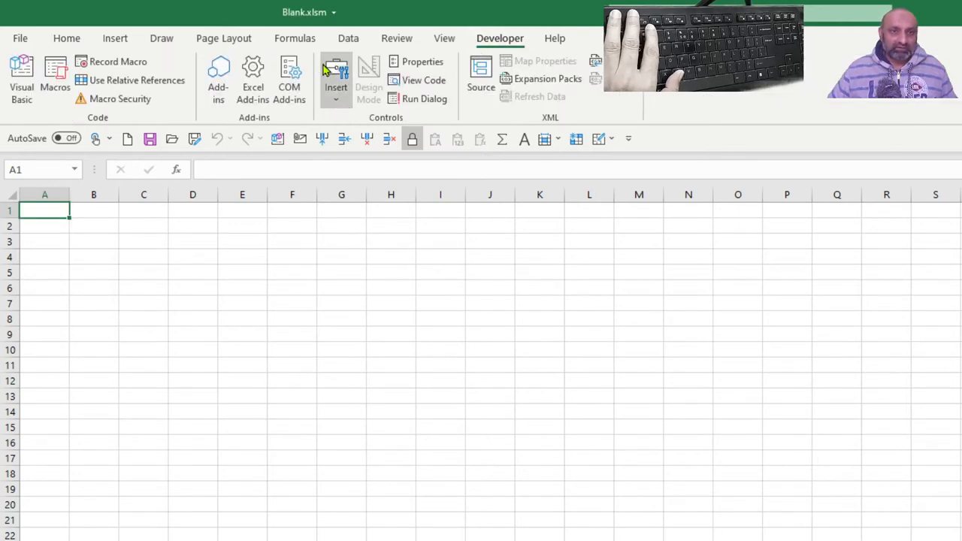
{"action": "mouse_move", "coordinate": [342, 106]}
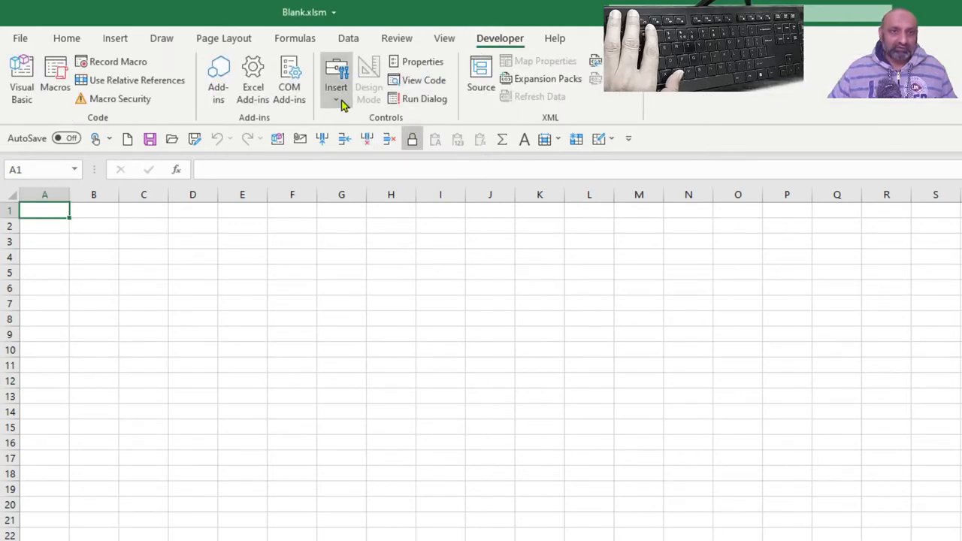
{"action": "left_click", "coordinate": [337, 82]}
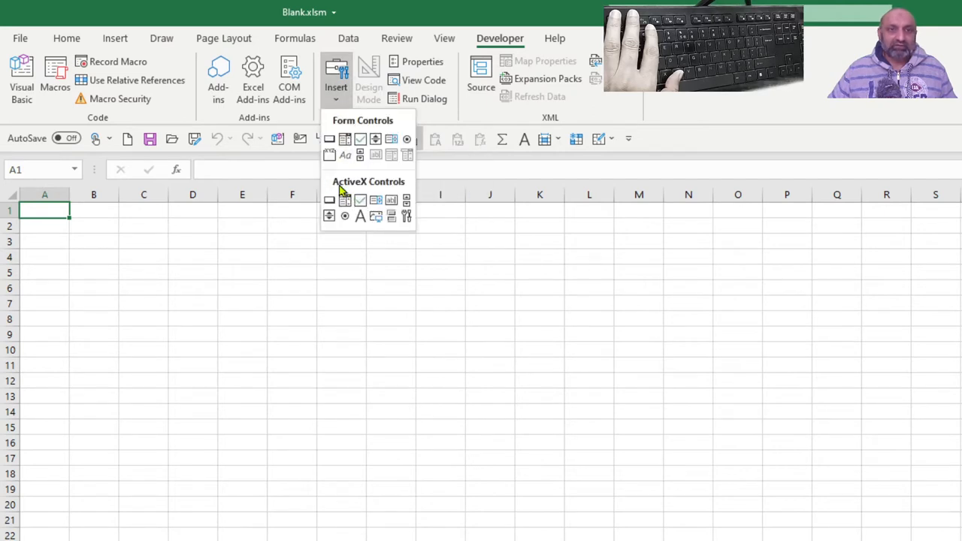
{"action": "mouse_move", "coordinate": [405, 217]}
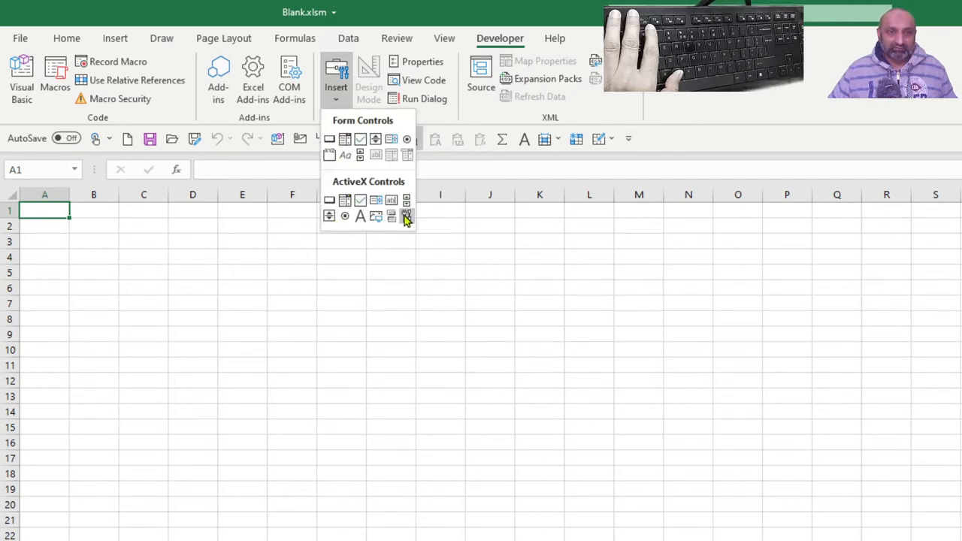
{"action": "mouse_move", "coordinate": [329, 201]}
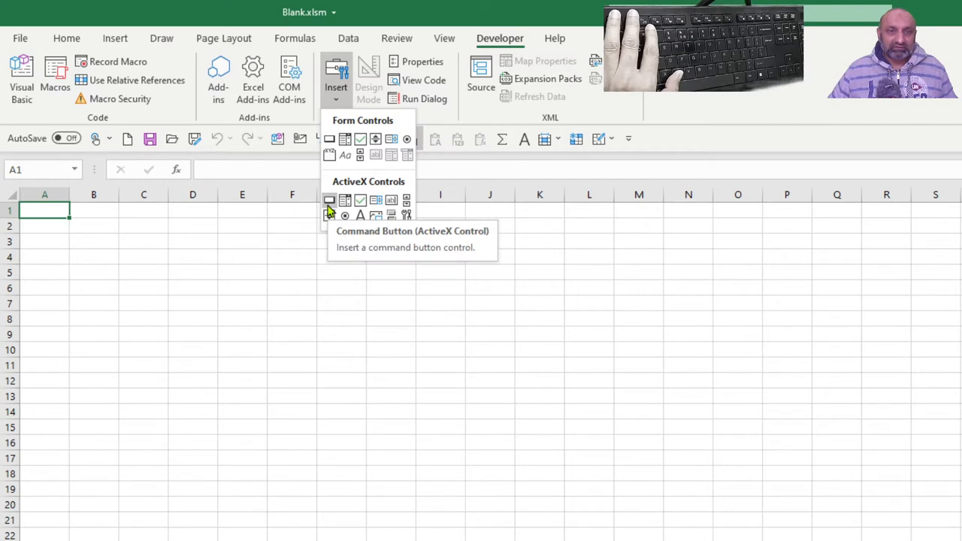
{"action": "mouse_move", "coordinate": [345, 200]}
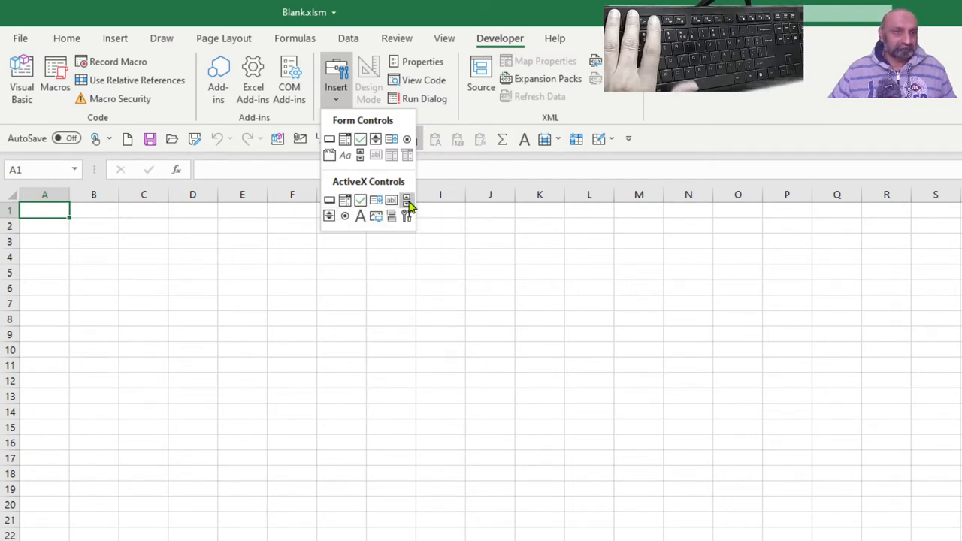
{"action": "mouse_move", "coordinate": [348, 235]}
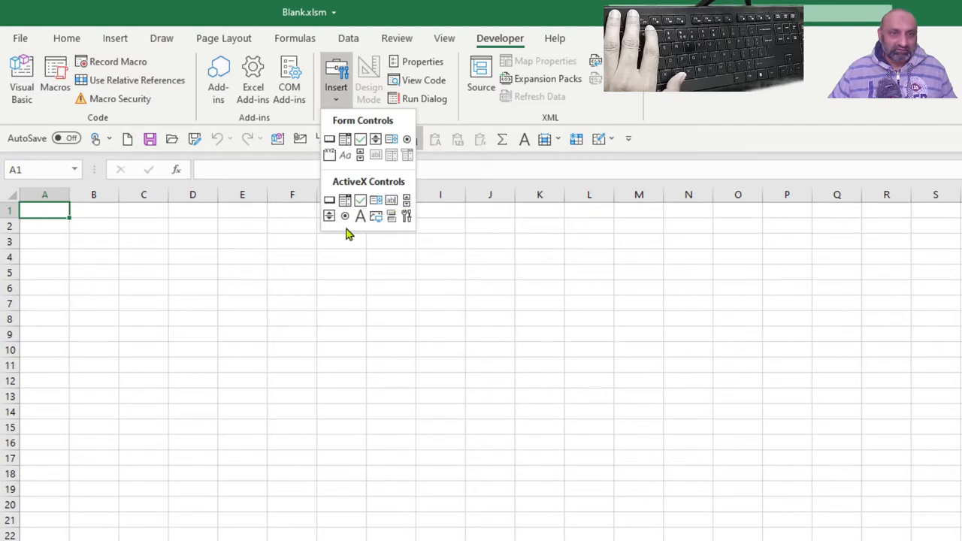
{"action": "mouse_move", "coordinate": [397, 229]}
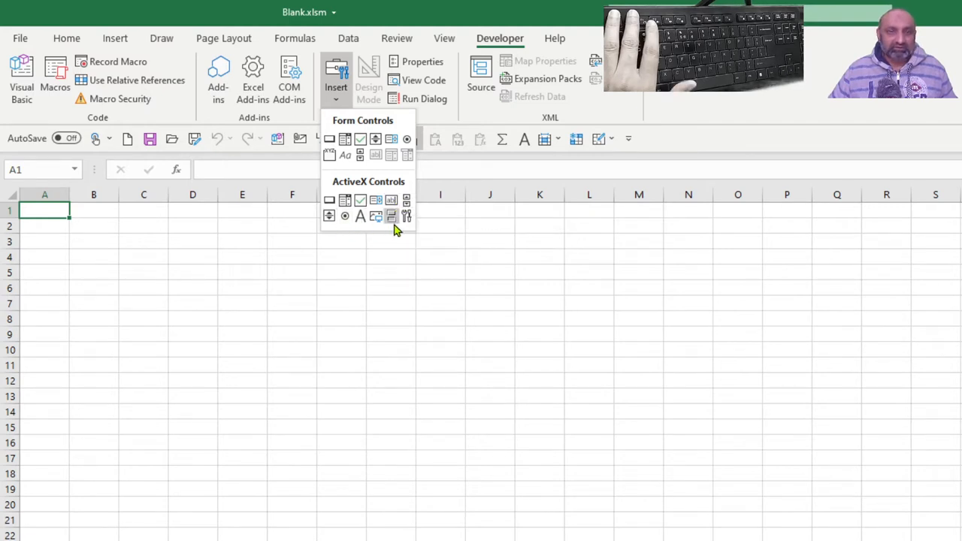
{"action": "mouse_move", "coordinate": [398, 218]}
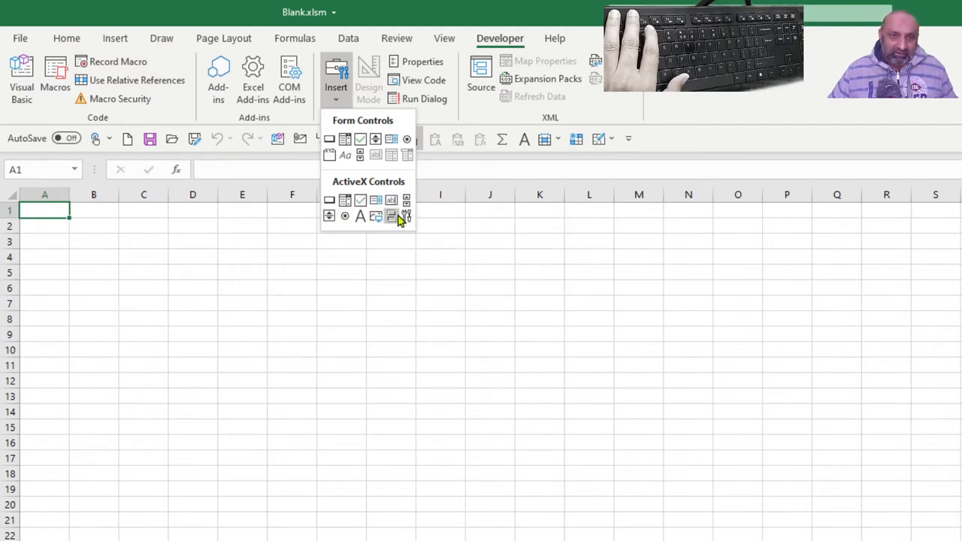
{"action": "mouse_move", "coordinate": [406, 217]}
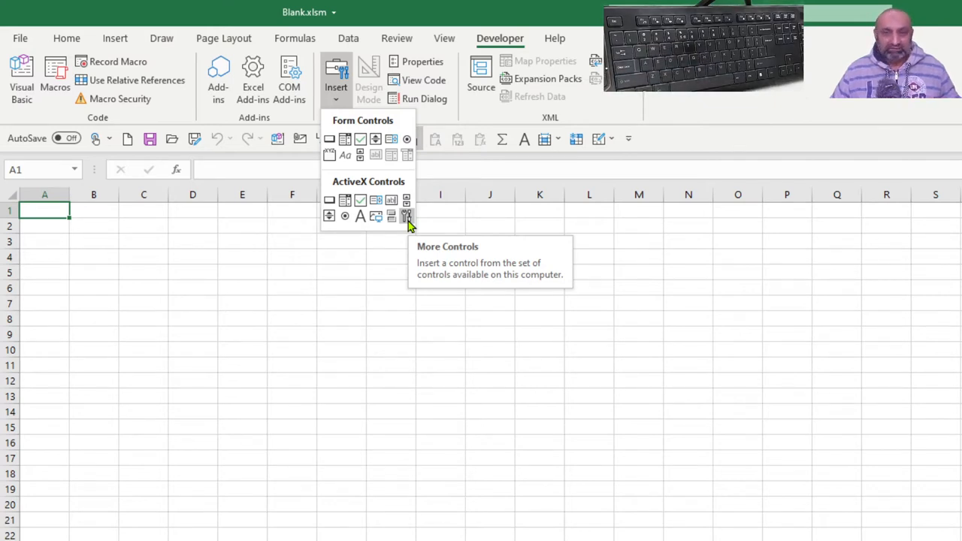
- In More Controls, scroll the list and select Windows Media Player
{"action": "left_click", "coordinate": [406, 217]}
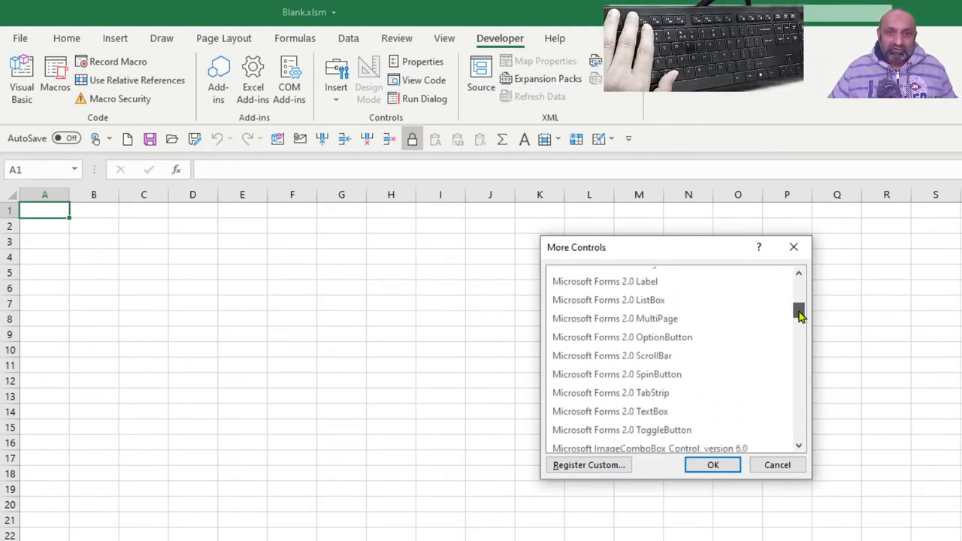
{"action": "scroll", "scroll_direction": "down", "scroll_amount": 3}
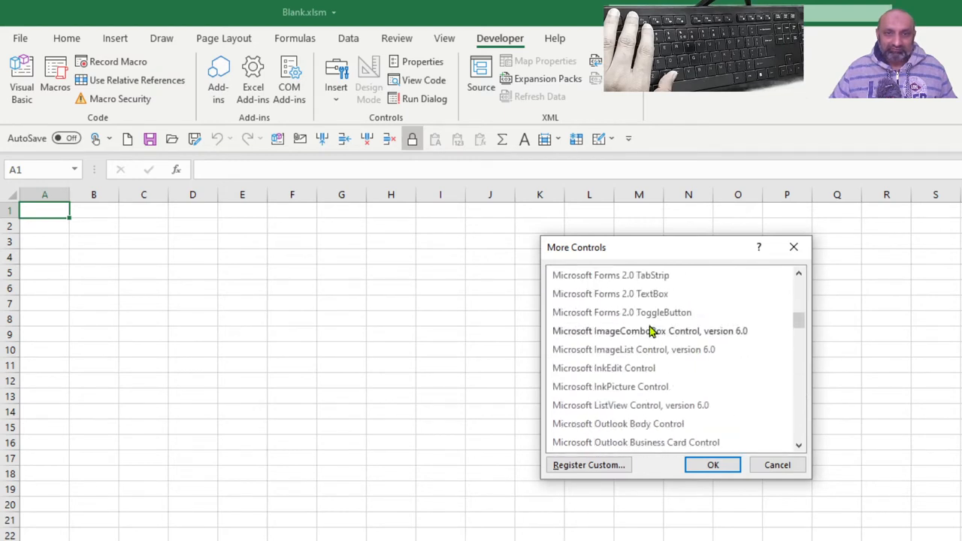
{"action": "scroll", "scroll_direction": "down", "scroll_amount": 3}
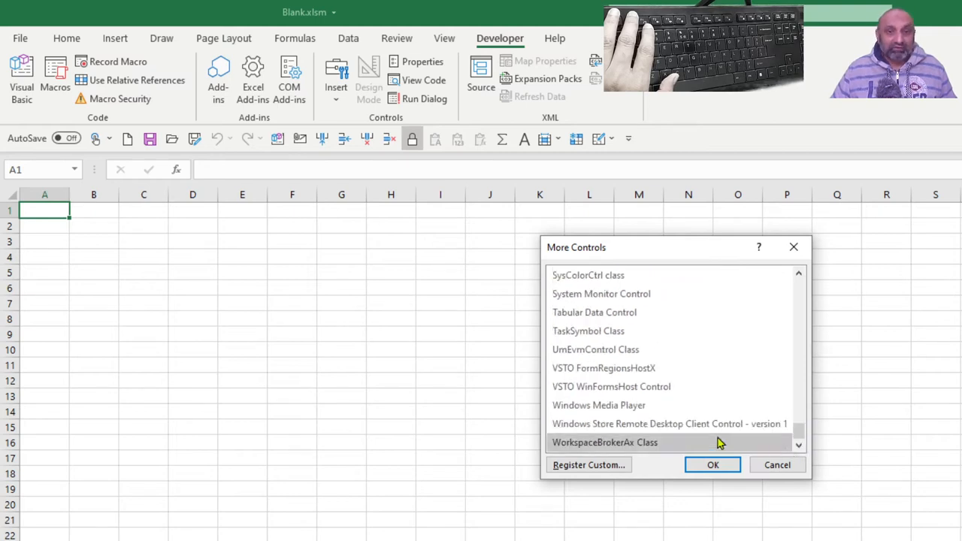
{"action": "left_click", "coordinate": [599, 405]}
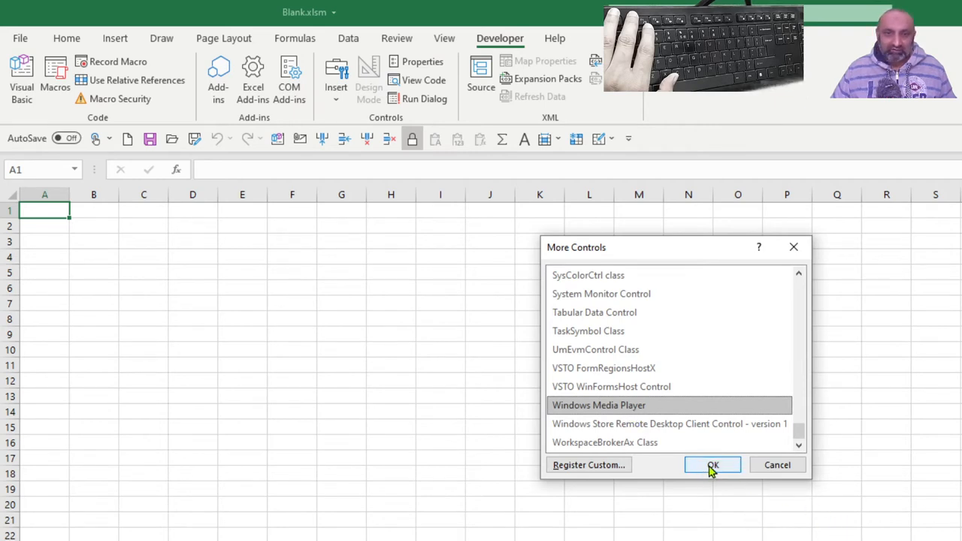
- Confirm the control and draw the Windows Media Player over roughly cells B2 to F7
{"action": "left_click", "coordinate": [713, 464]}
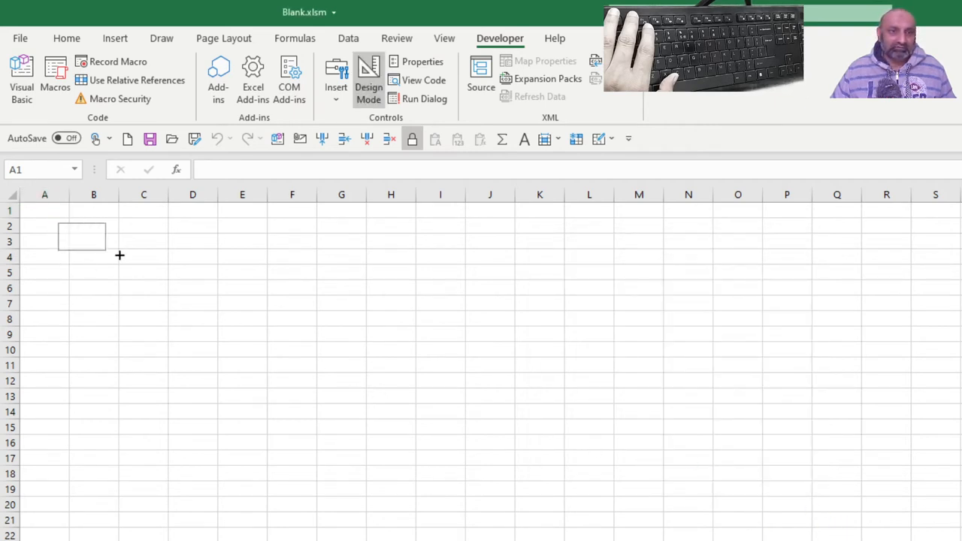
{"action": "left_click_drag", "start_coordinate": [64, 222], "coordinate": [283, 304]}
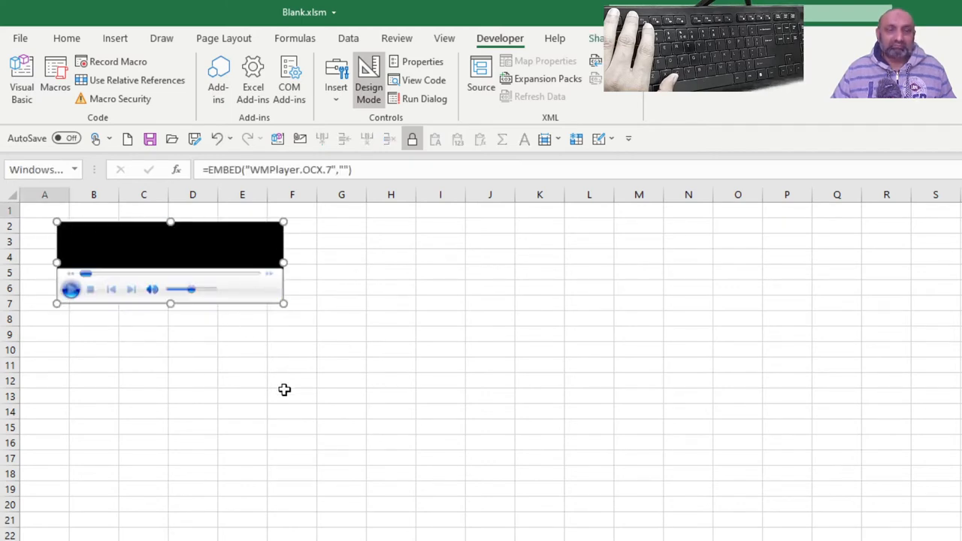
{"action": "mouse_move", "coordinate": [275, 330]}
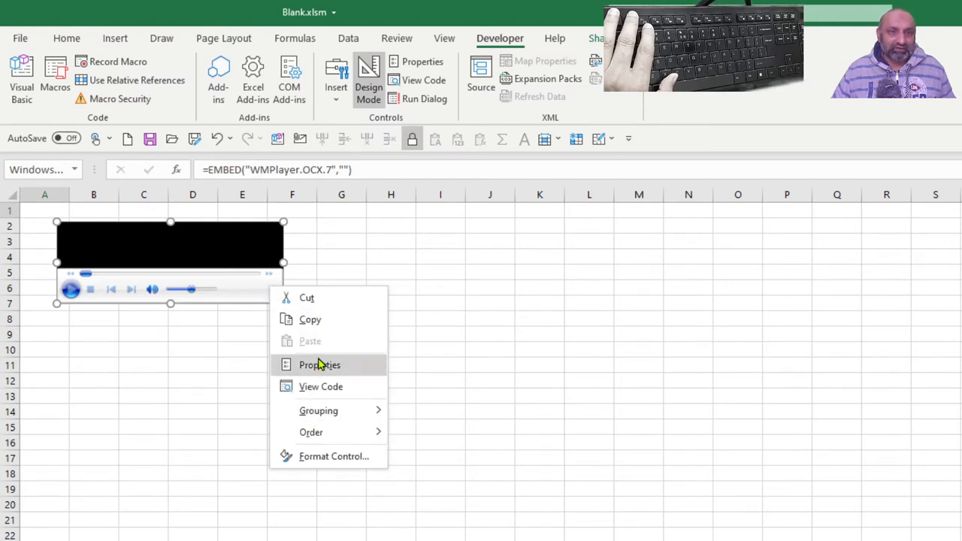
{"action": "left_click", "coordinate": [319, 365]}
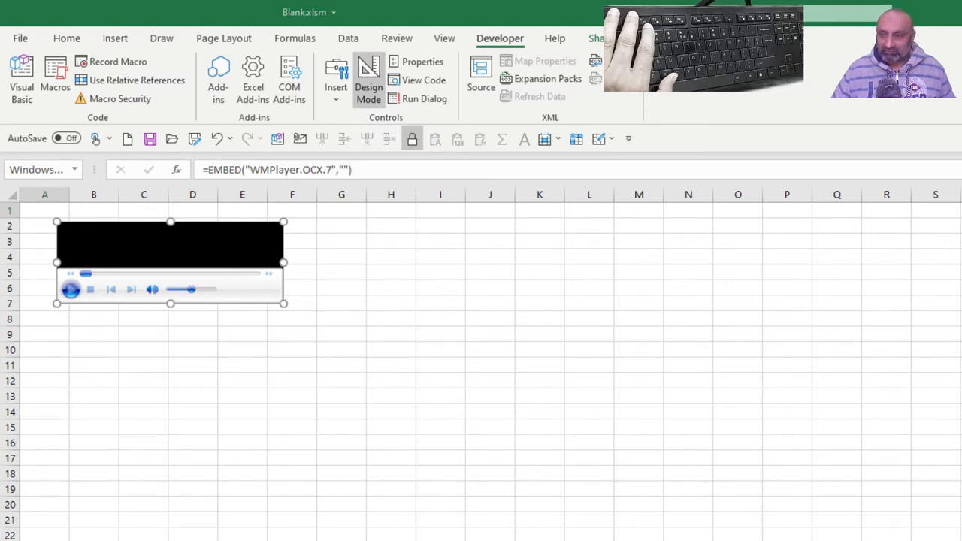
- View the VBA code for the media player control
{"action": "left_click", "coordinate": [397, 62]}
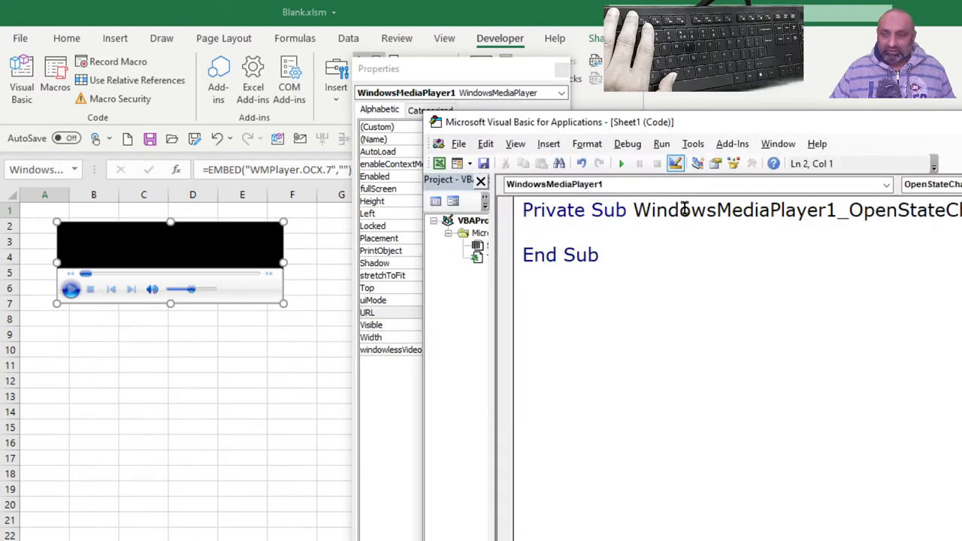
{"action": "mouse_move", "coordinate": [714, 126]}
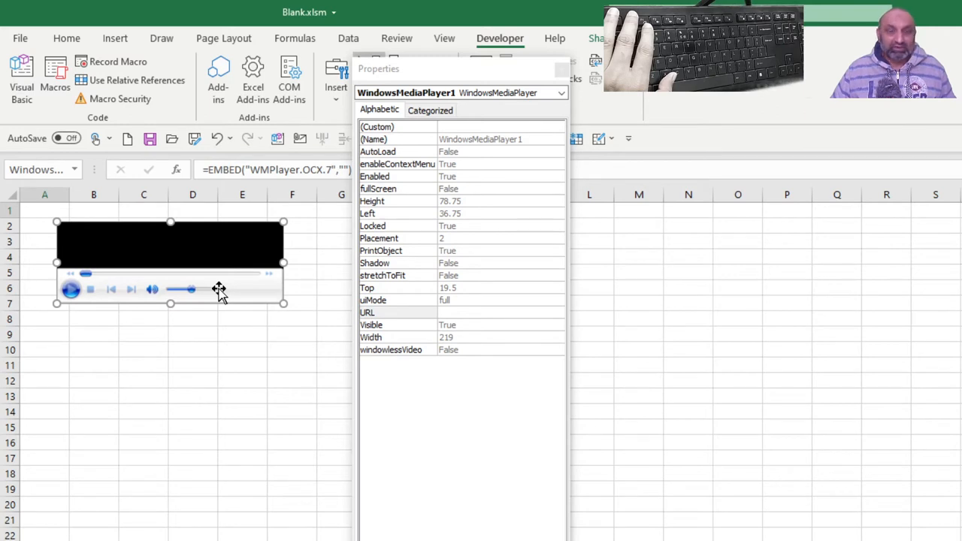
{"action": "mouse_move", "coordinate": [224, 290]}
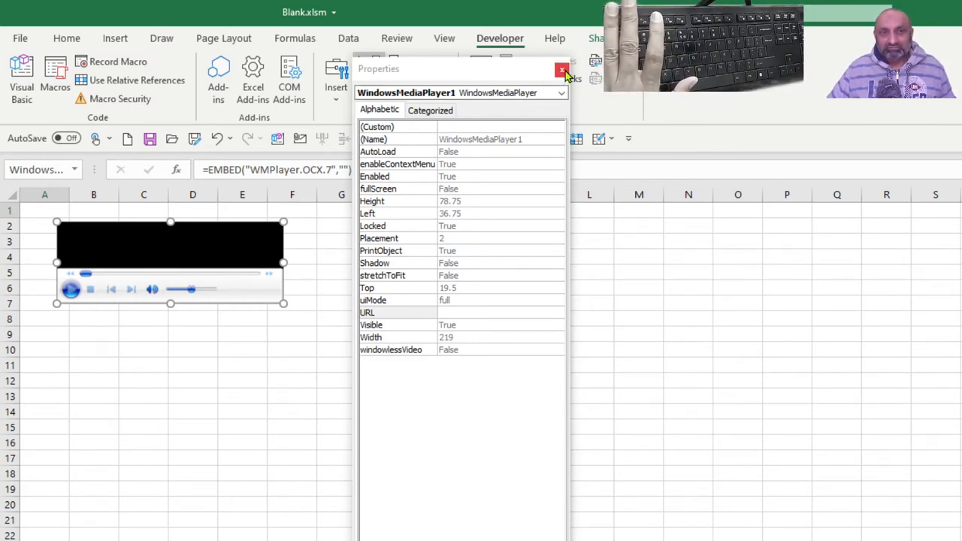
{"action": "mouse_move", "coordinate": [562, 69]}
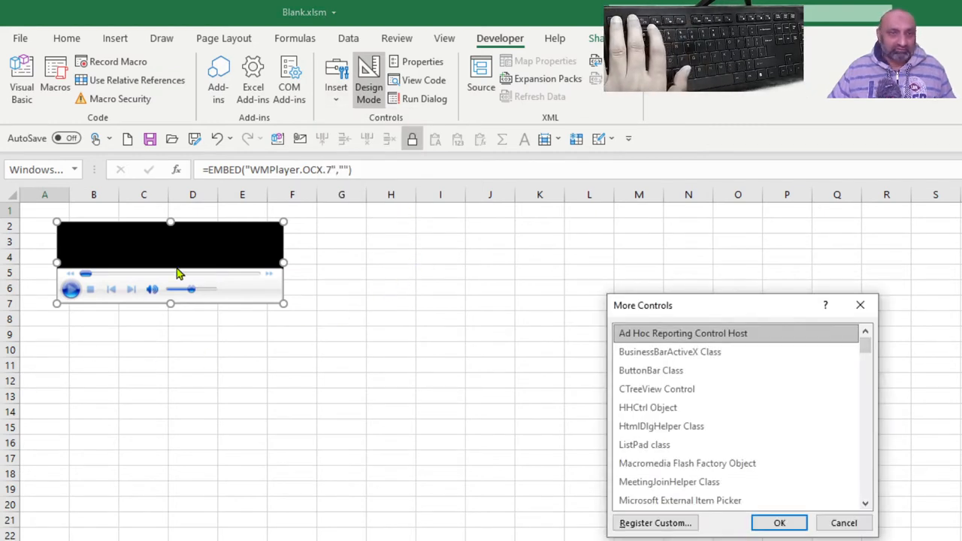
- Select Microsoft InkPicture Control from the More Controls list and confirm it
{"action": "left_click", "coordinate": [846, 523]}
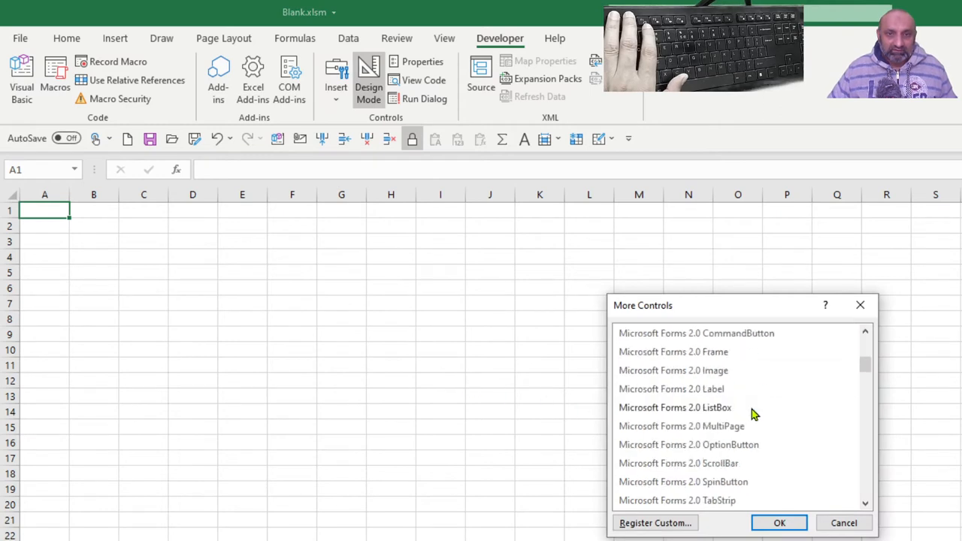
{"action": "scroll", "scroll_direction": "down", "scroll_amount": 3}
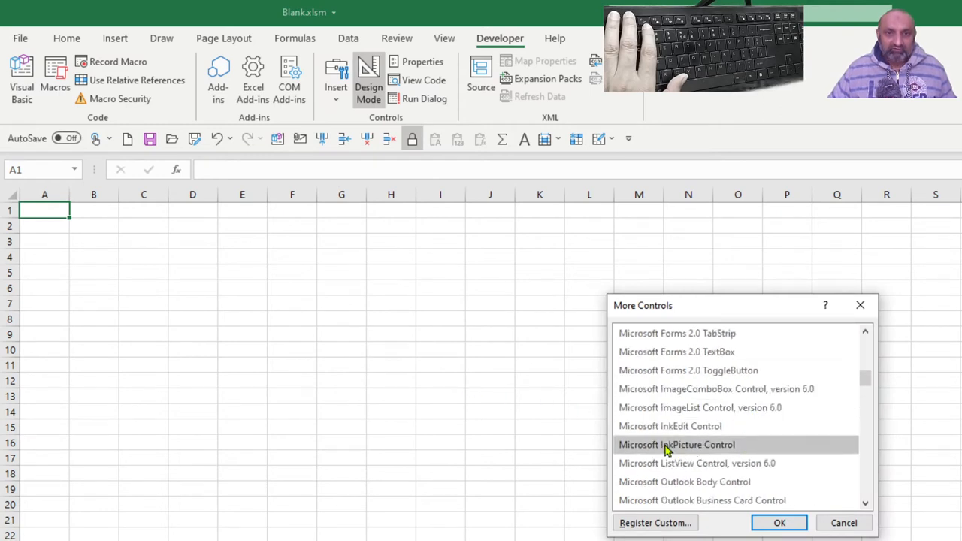
{"action": "mouse_move", "coordinate": [719, 453]}
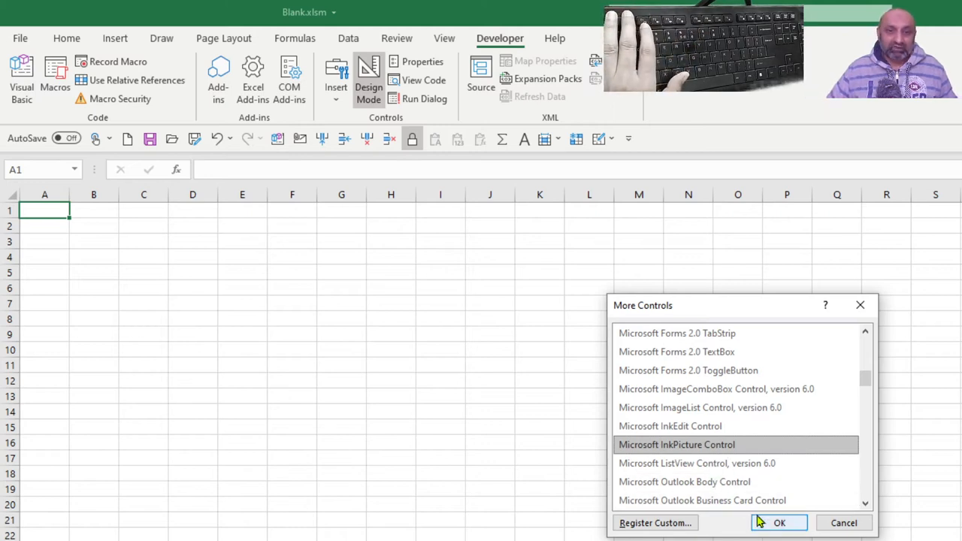
{"action": "left_click", "coordinate": [782, 522]}
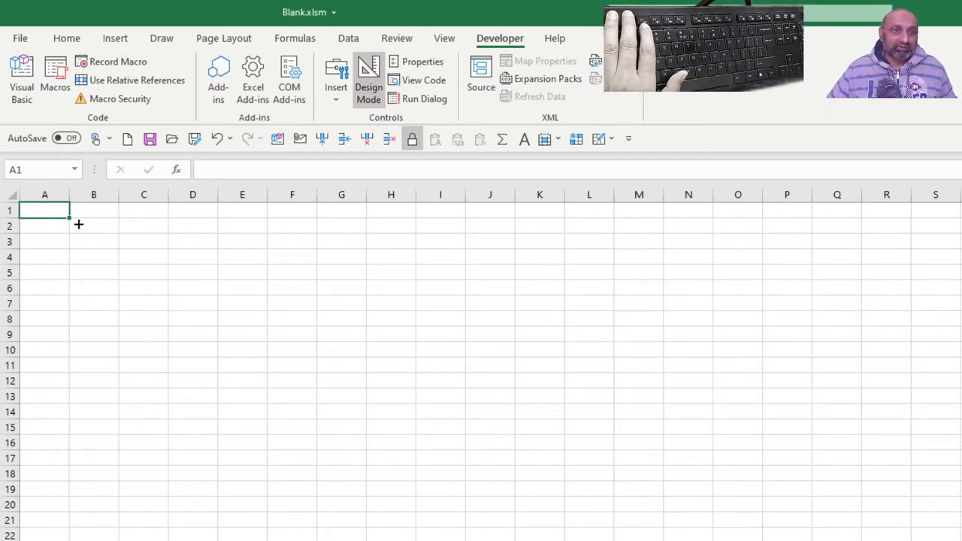
- Draw the InkPicture canvas over columns B to H and handwrite HELLO WORL on it
{"action": "left_click_drag", "start_coordinate": [81, 216], "coordinate": [315, 321]}
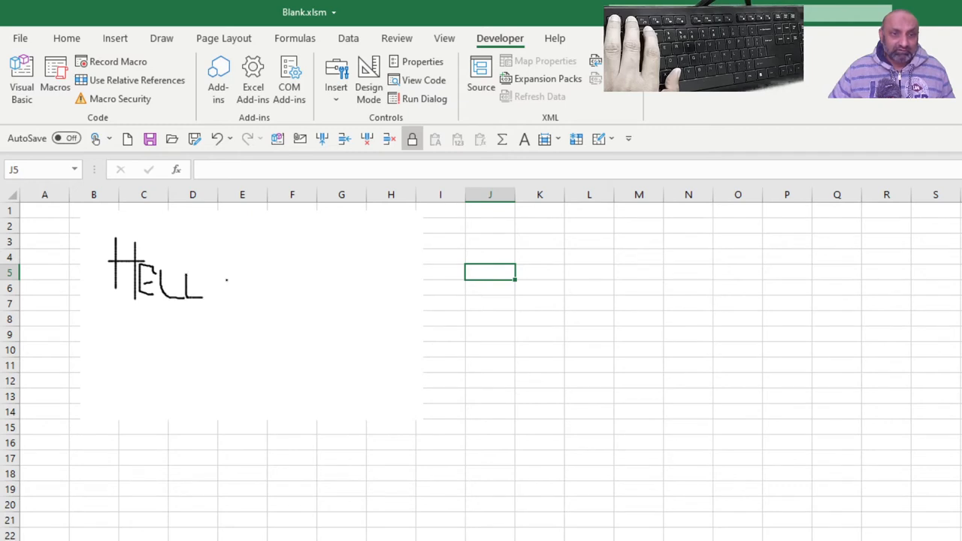
{"action": "left_click_drag", "start_coordinate": [218, 271], "coordinate": [241, 293]}
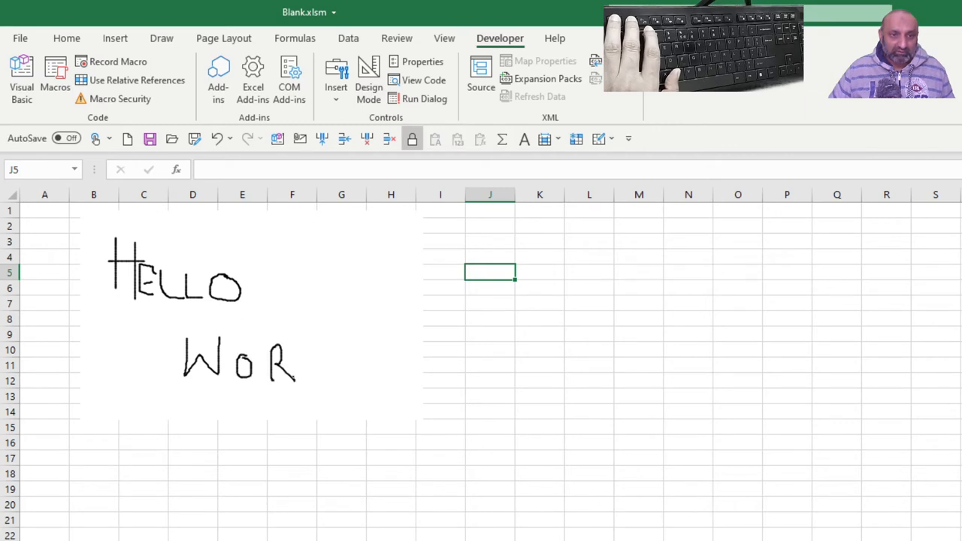
{"action": "left_click_drag", "start_coordinate": [297, 357], "coordinate": [346, 357]}
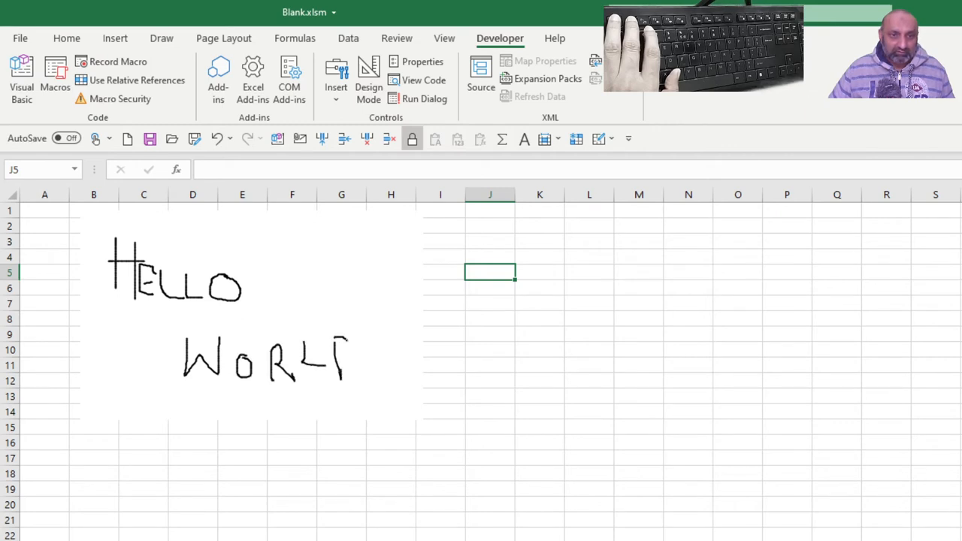
- Save the workbook to this PC as the macro-enabled file 'Active X Ink.xlsm'
{"action": "left_click", "coordinate": [20, 38]}
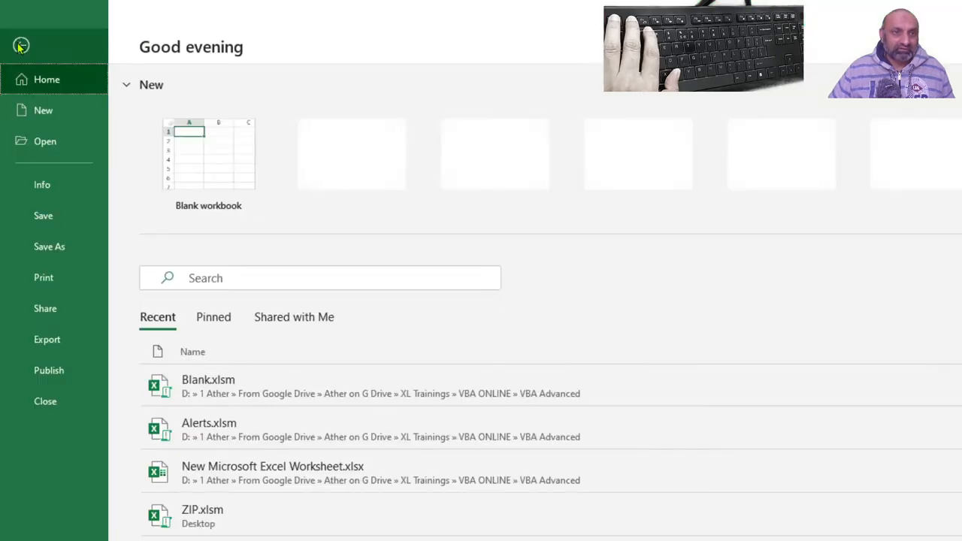
{"action": "left_click", "coordinate": [49, 247]}
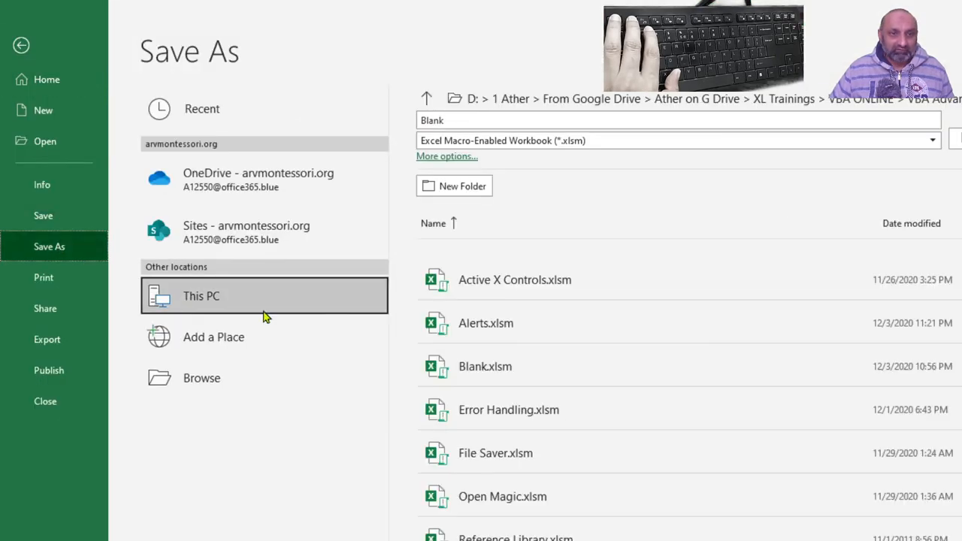
{"action": "left_click", "coordinate": [201, 378]}
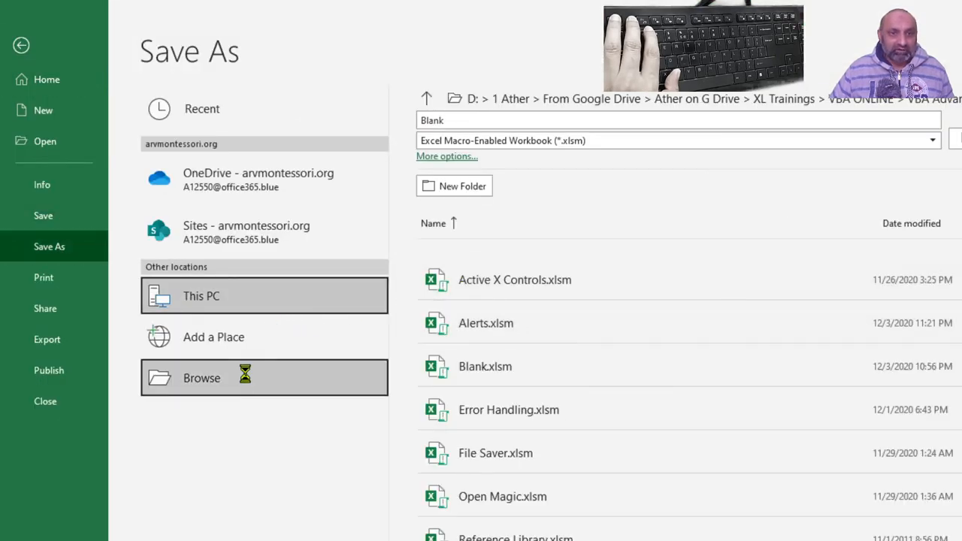
{"action": "left_click", "coordinate": [202, 377]}
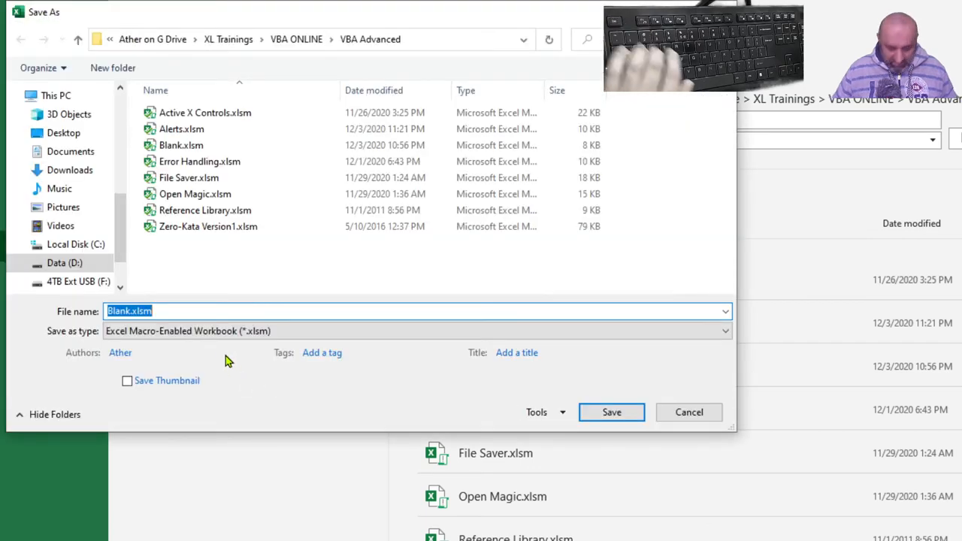
{"action": "type", "text": "Active X Ink"}
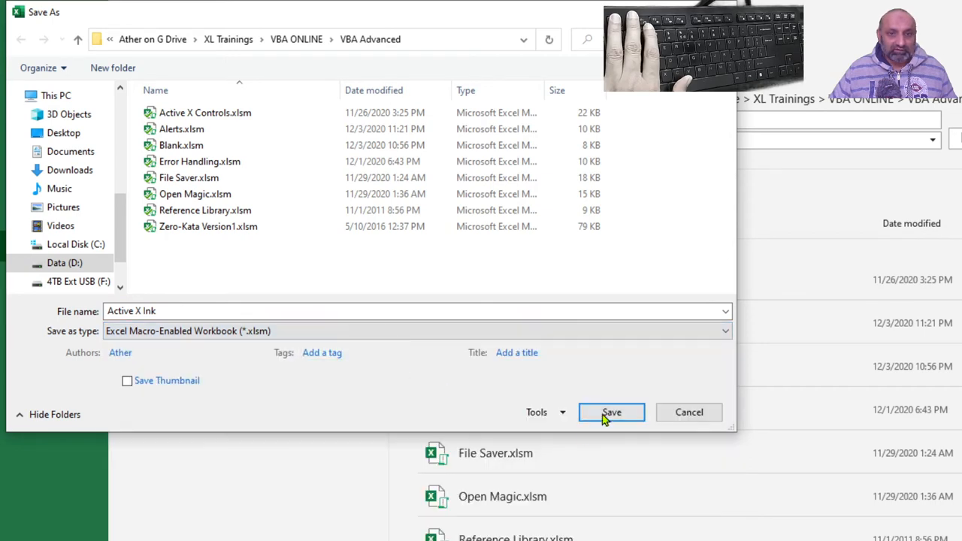
{"action": "left_click", "coordinate": [611, 412]}
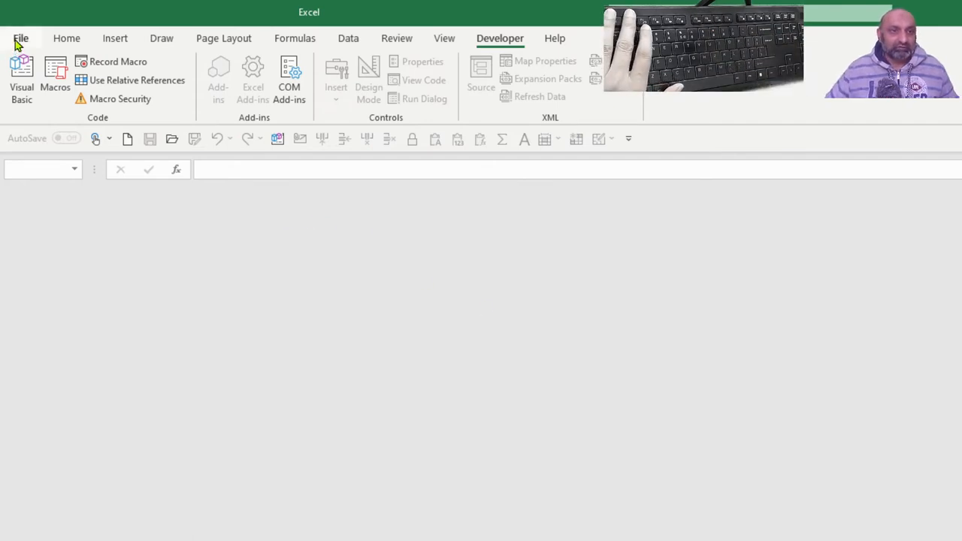
{"action": "left_click", "coordinate": [22, 37]}
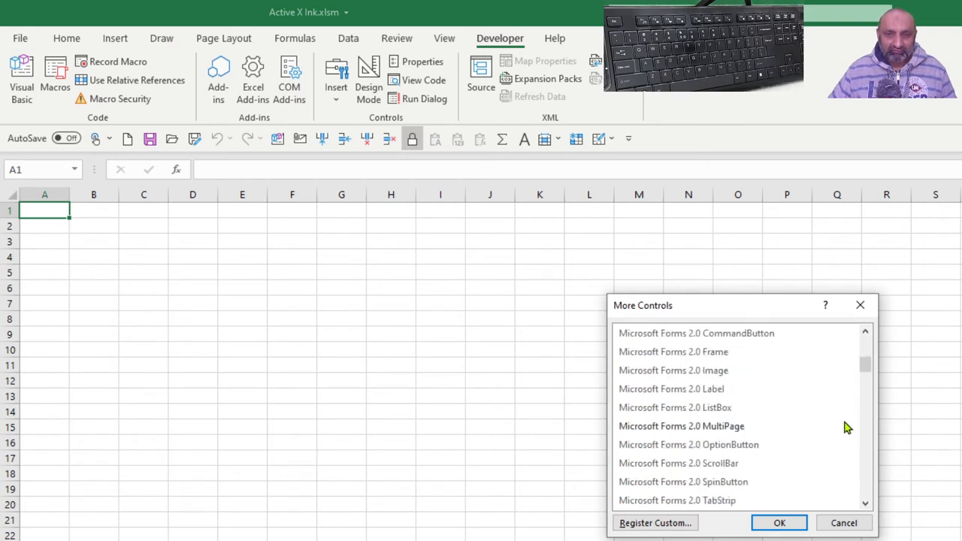
- Scroll the More Controls list down to Microsoft Slider Control, version 6.0
{"action": "scroll", "scroll_direction": "down", "scroll_amount": 3}
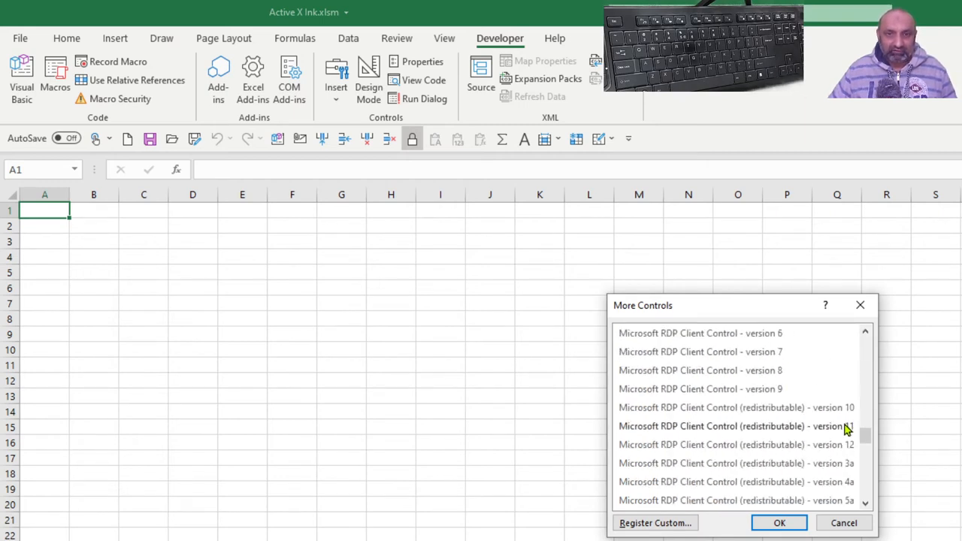
{"action": "scroll", "scroll_direction": "down", "scroll_amount": 3}
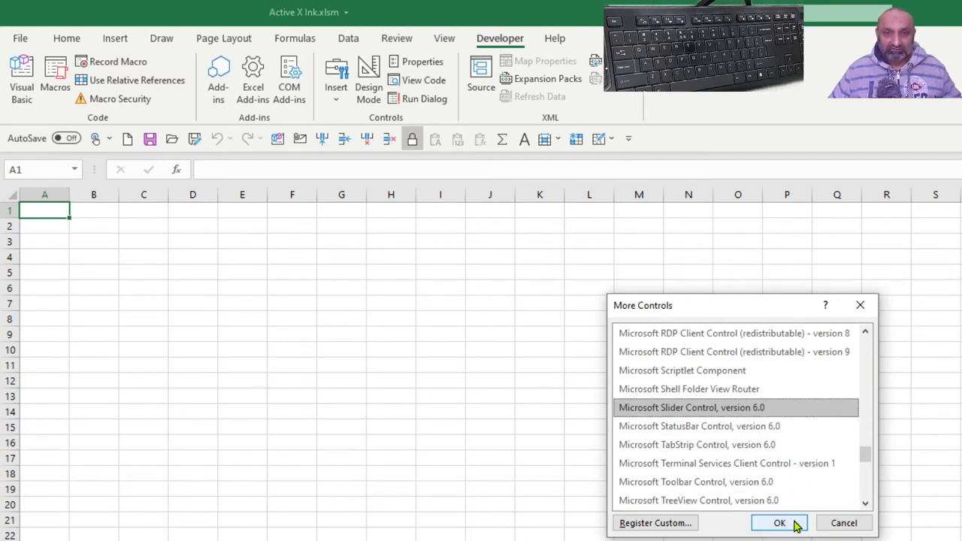
- Confirm the slider and draw Slider1 across columns B to K on rows 2–3
{"action": "left_click", "coordinate": [777, 523]}
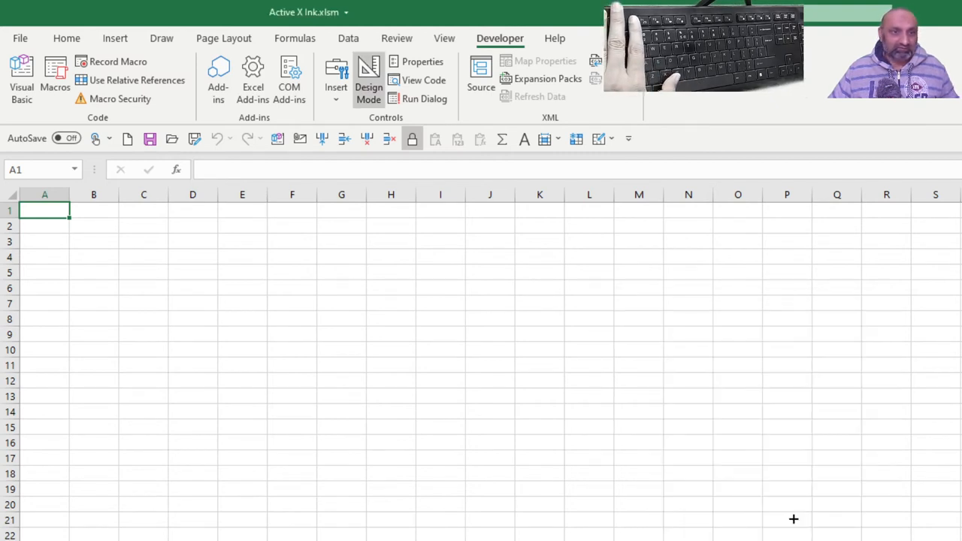
{"action": "mouse_move", "coordinate": [53, 223]}
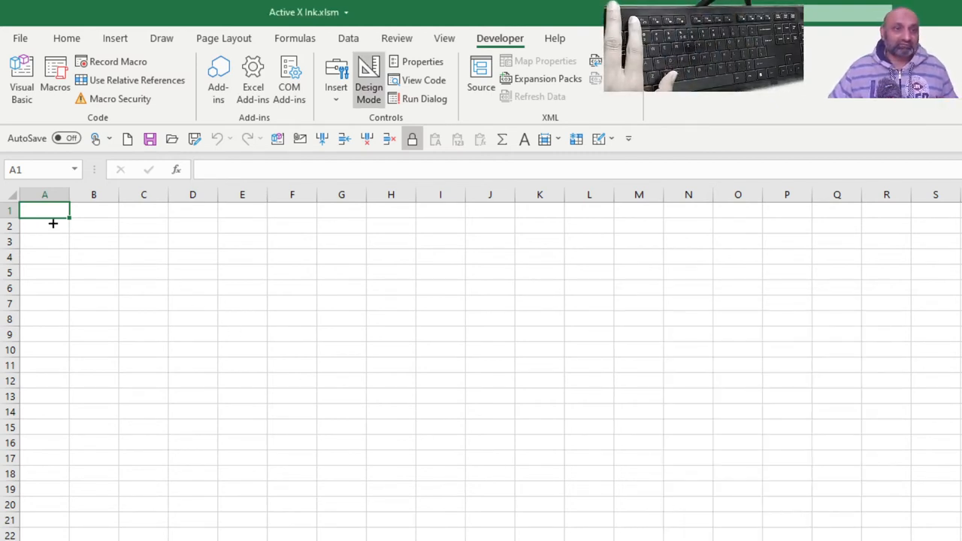
{"action": "left_click_drag", "start_coordinate": [56, 225], "coordinate": [568, 311]}
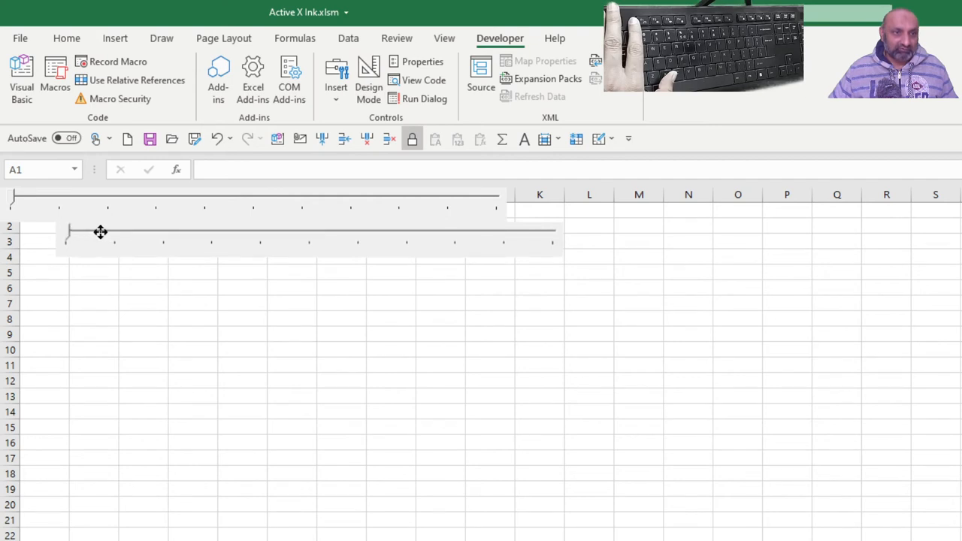
{"action": "mouse_move", "coordinate": [366, 232]}
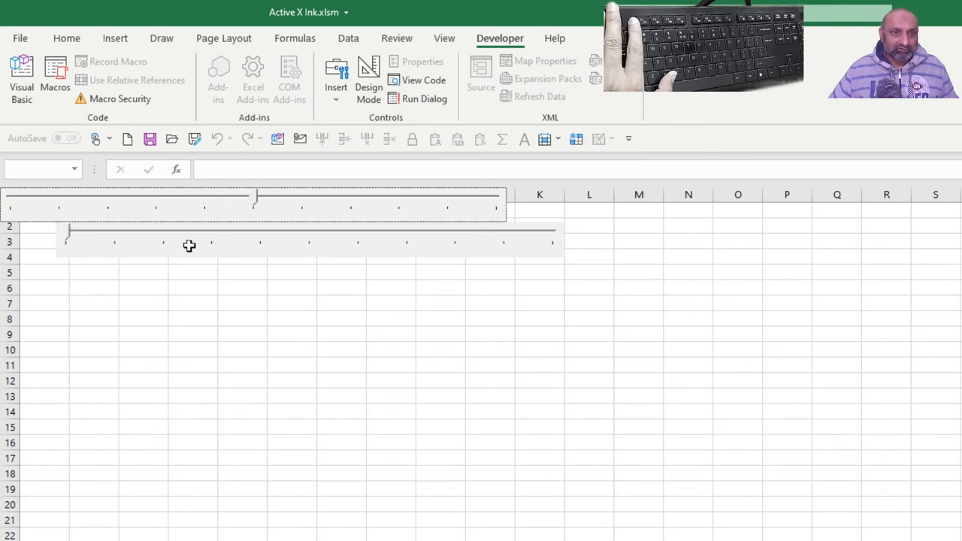
{"action": "mouse_move", "coordinate": [302, 186]}
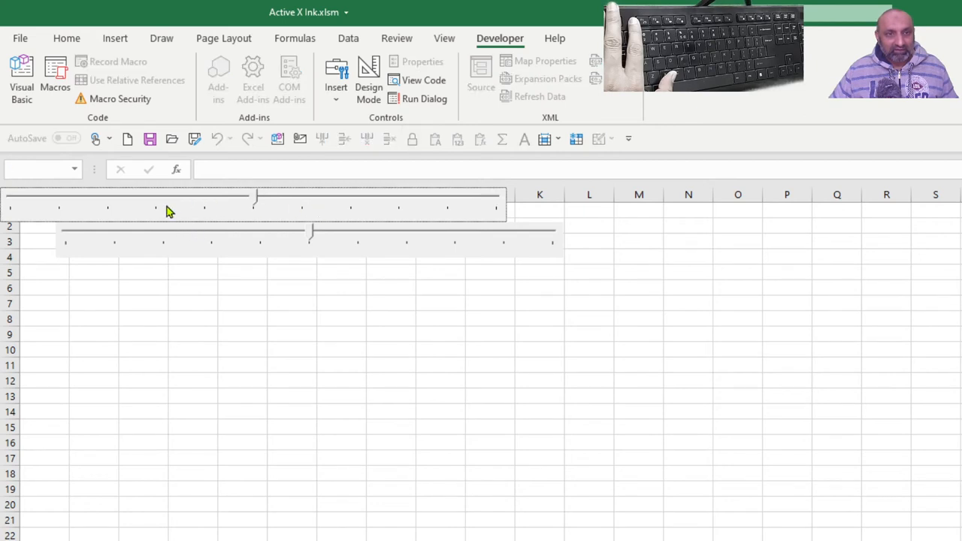
{"action": "mouse_move", "coordinate": [348, 194]}
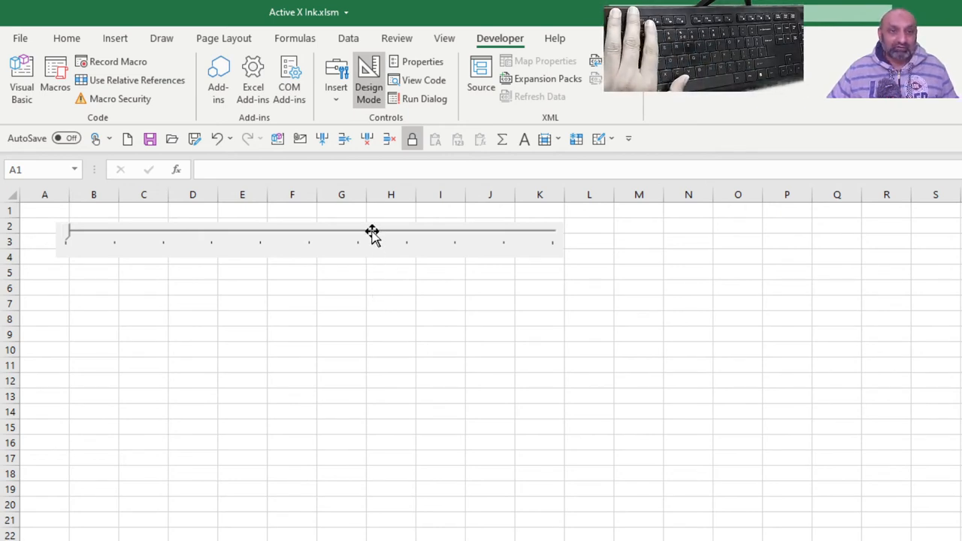
{"action": "left_click", "coordinate": [361, 230]}
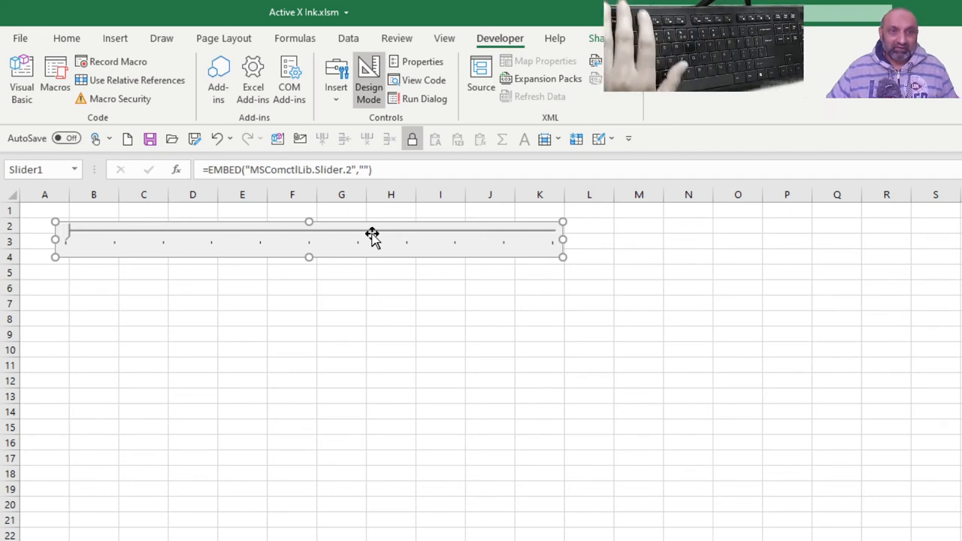
- Write the Slider1_Click code Range("A10").Value = Slider1 so the slider's value lands in A10
{"action": "right_click", "coordinate": [372, 237]}
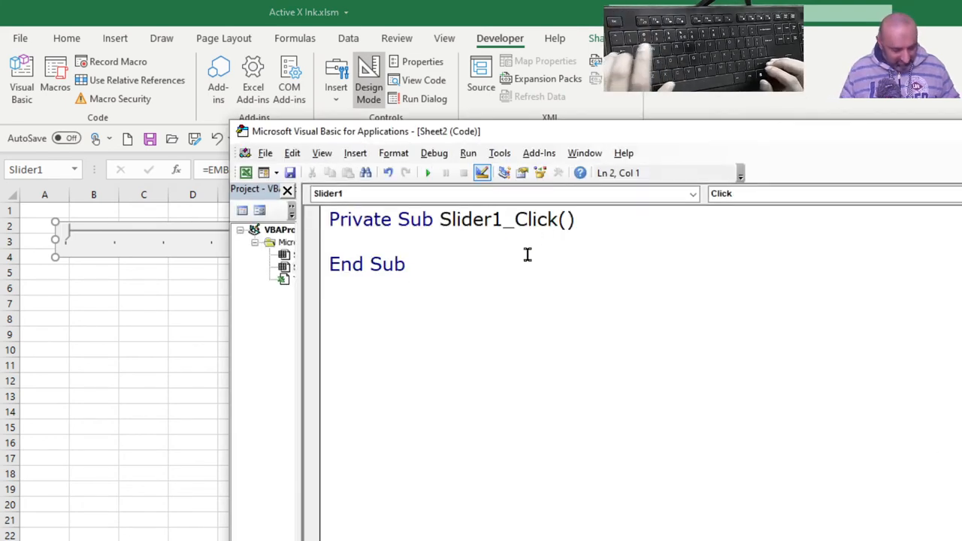
{"action": "type", "text": "Range("}
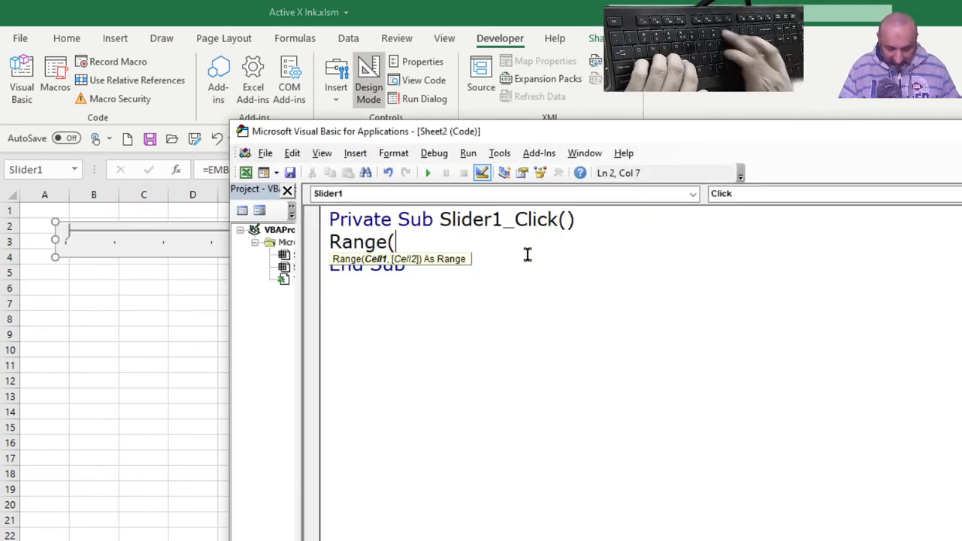
{"action": "type", "text": "\"A"}
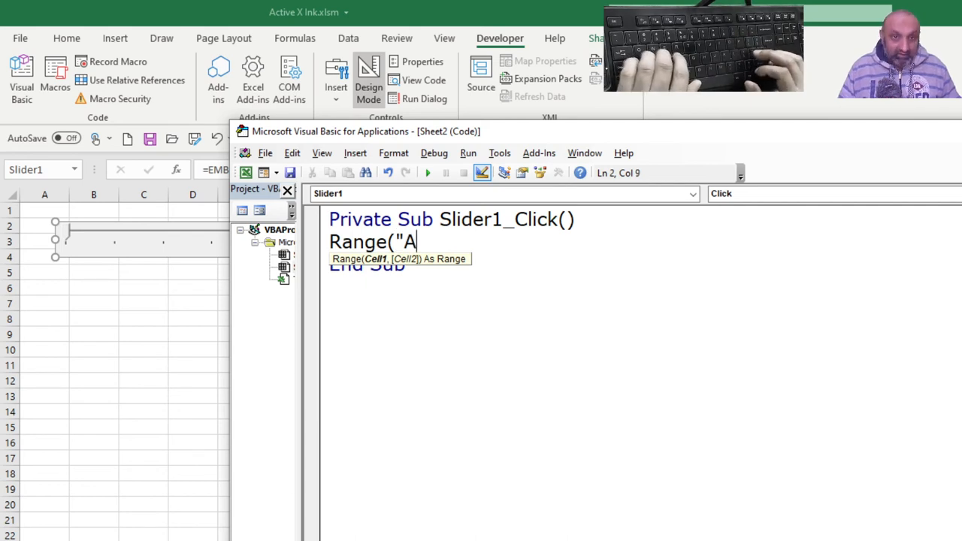
{"action": "type", "text": "10\")"}
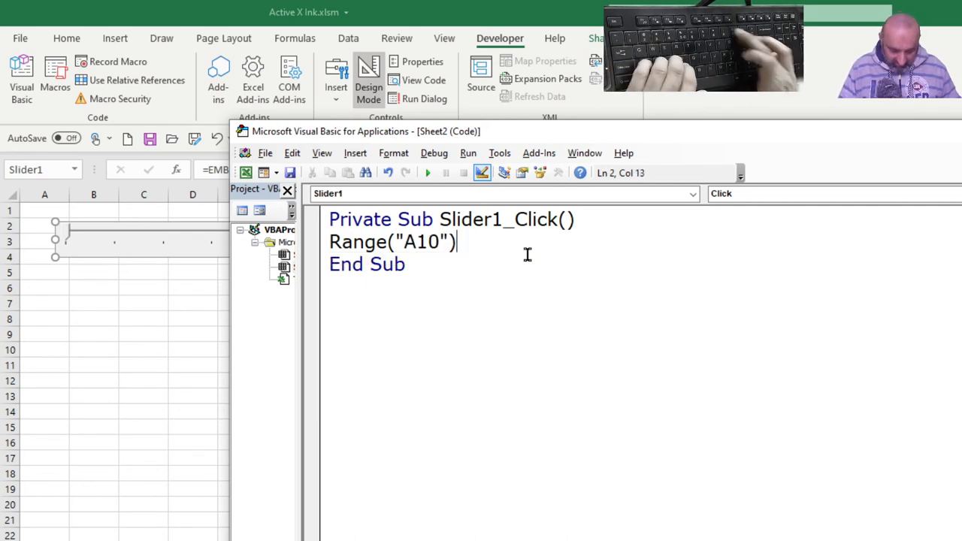
{"action": "type", "text": ".Value ="}
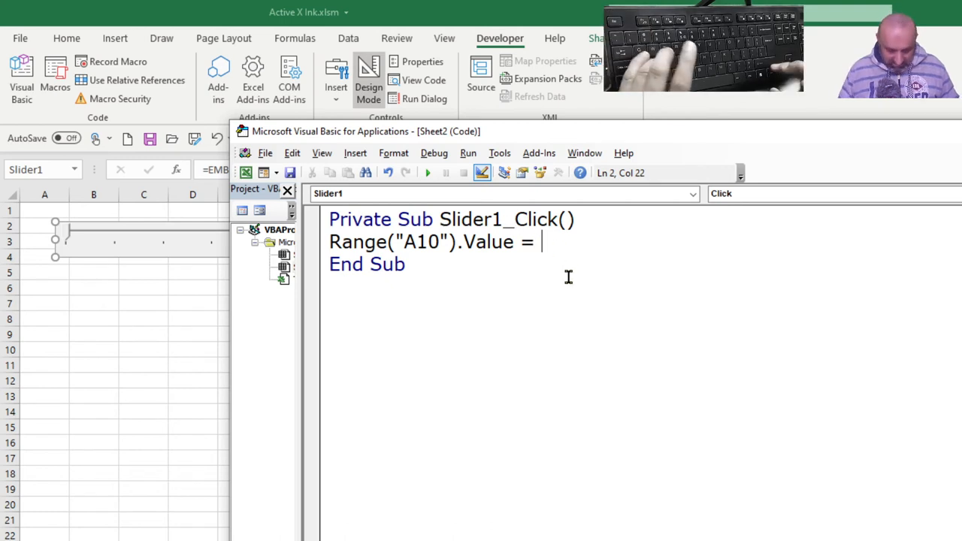
{"action": "type", "text": "Sli"}
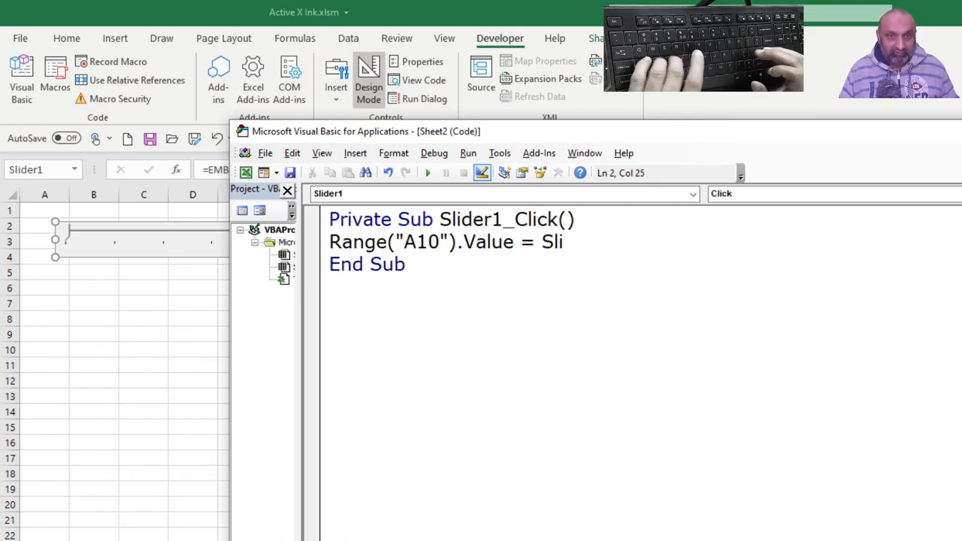
{"action": "type", "text": "der1"}
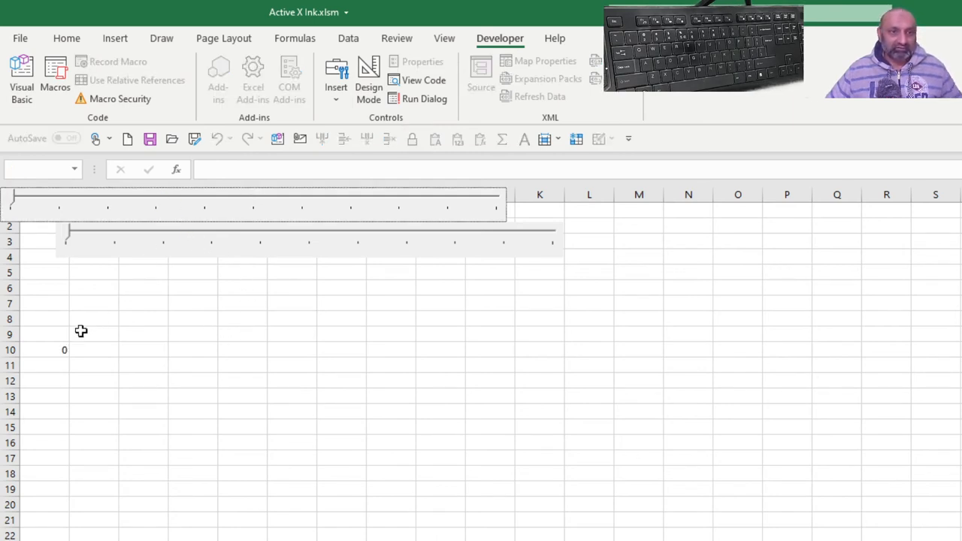
- Format cell A10's value as large red text from the Home font options
{"action": "left_click", "coordinate": [41, 350]}
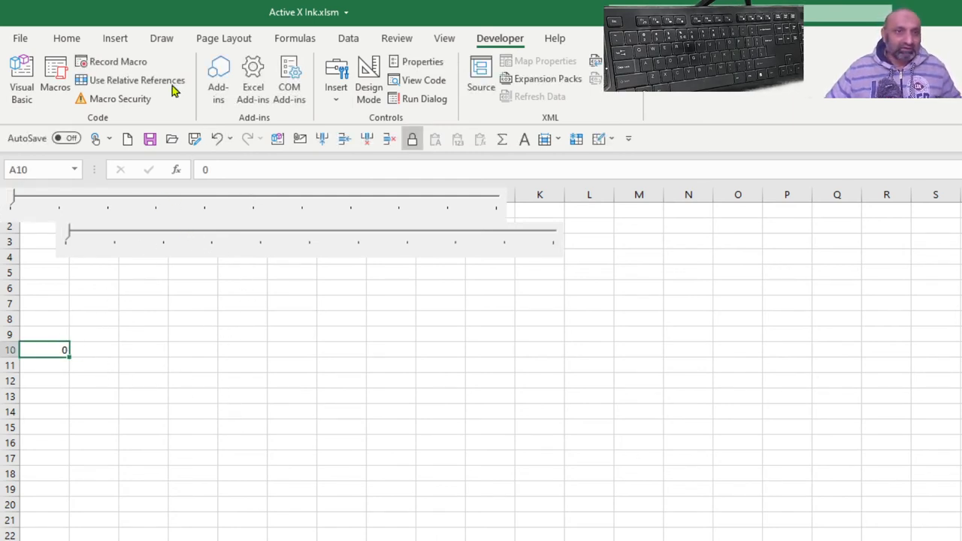
{"action": "left_click", "coordinate": [66, 38]}
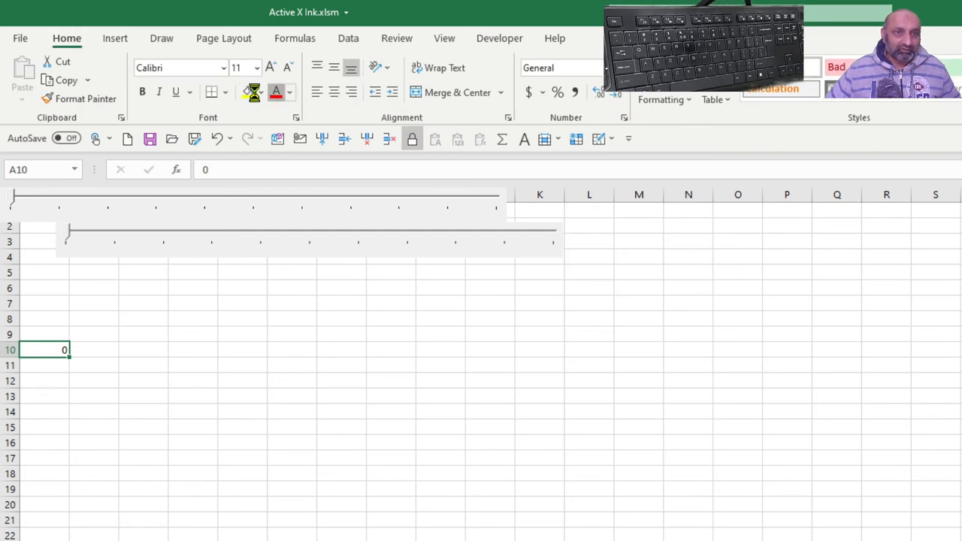
{"action": "left_click", "coordinate": [256, 68]}
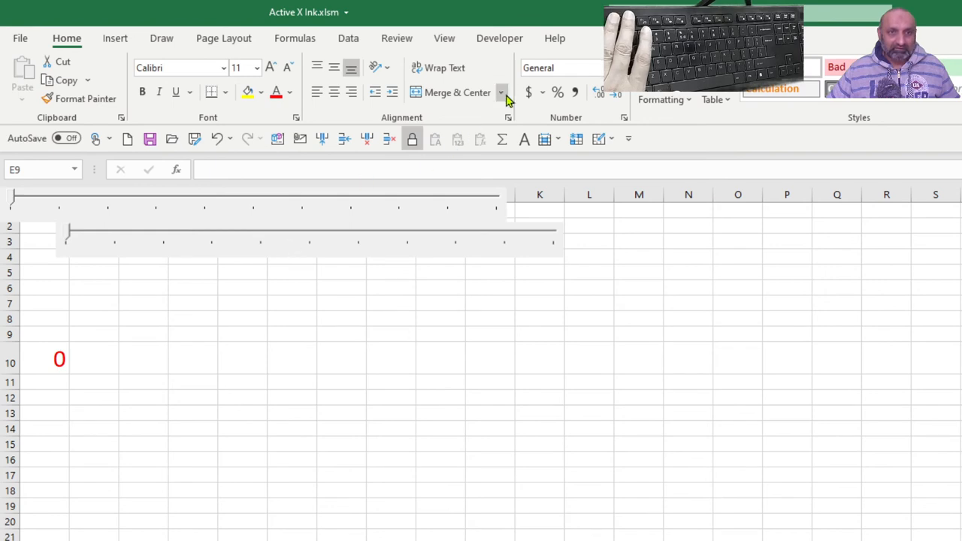
- Exit Design Mode and drag the slider right then back to zero to confirm A10 updates
{"action": "left_click", "coordinate": [499, 37]}
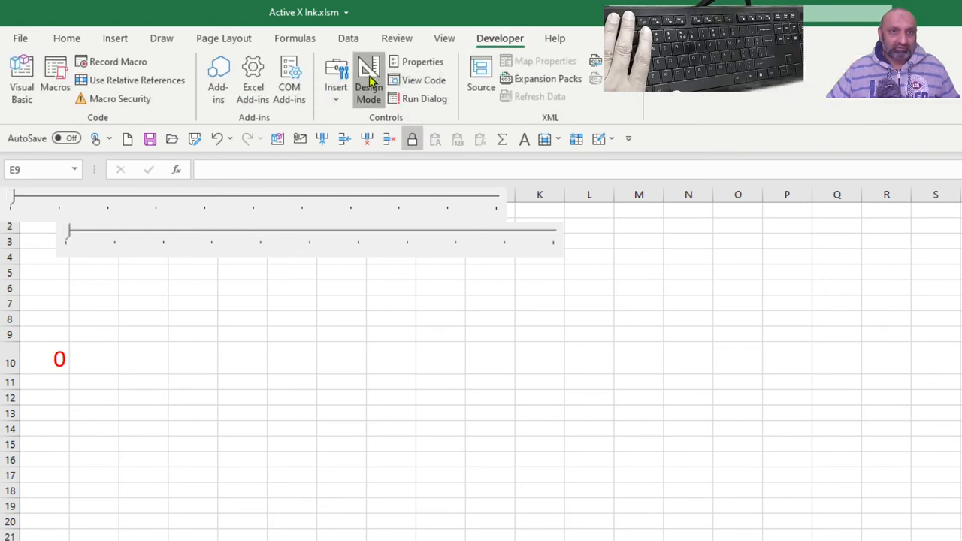
{"action": "left_click", "coordinate": [368, 77]}
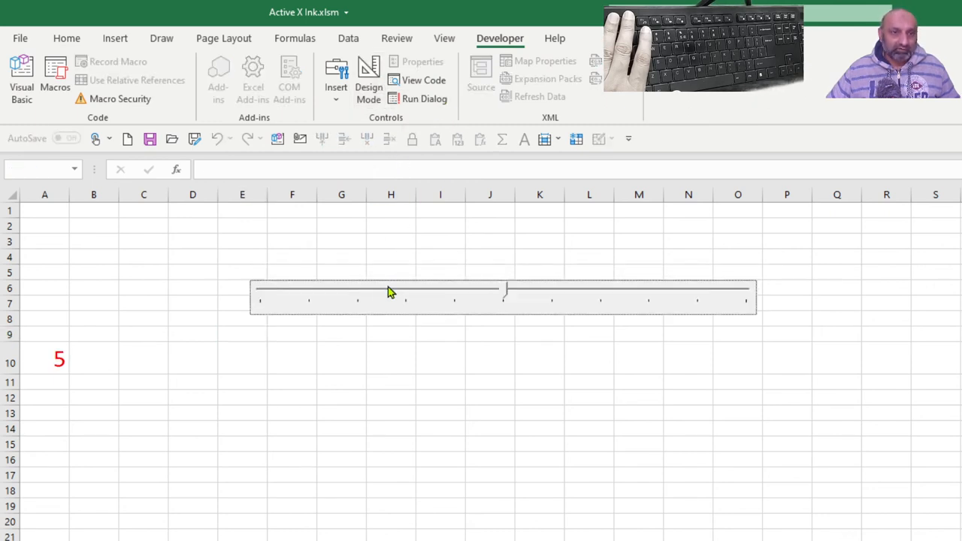
{"action": "left_click_drag", "start_coordinate": [391, 290], "coordinate": [669, 294]}
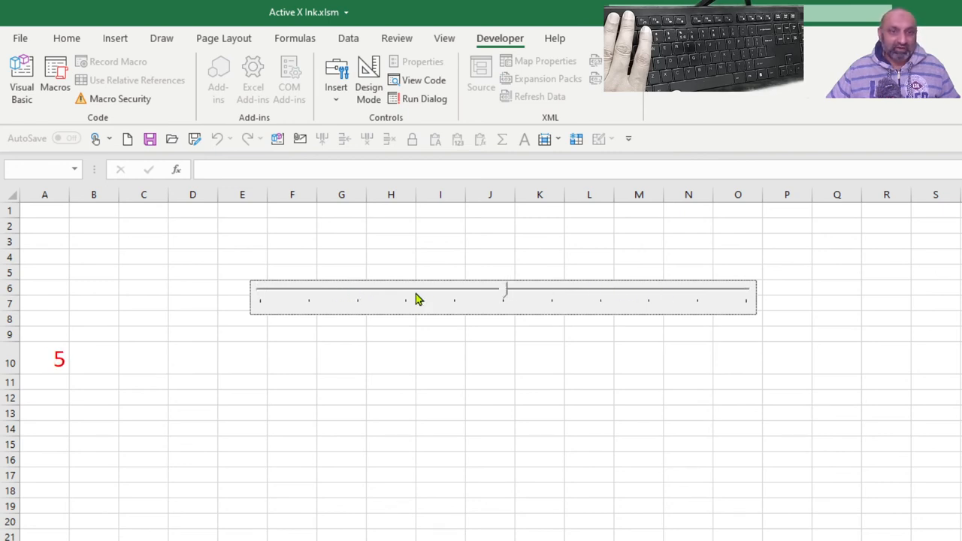
{"action": "left_click_drag", "start_coordinate": [503, 290], "coordinate": [263, 290]}
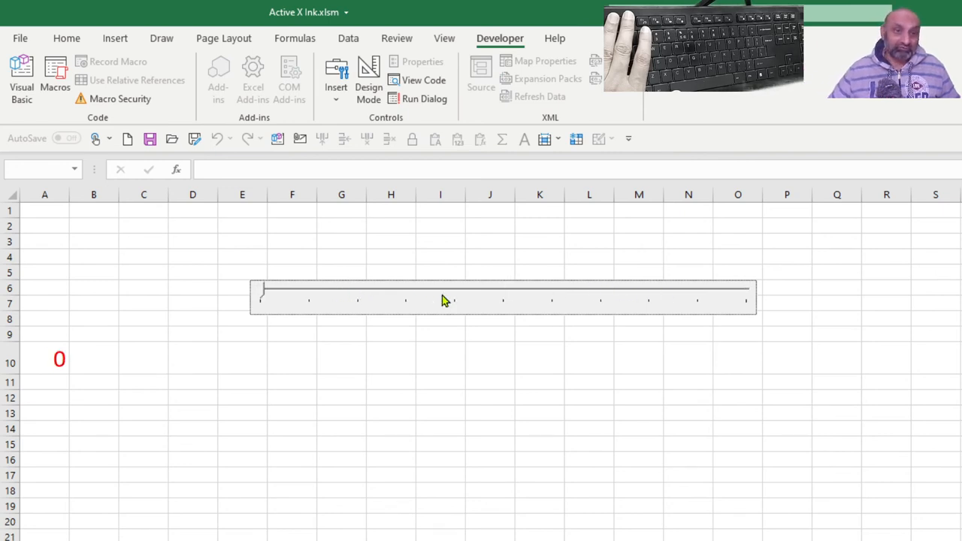
{"action": "mouse_move", "coordinate": [401, 295]}
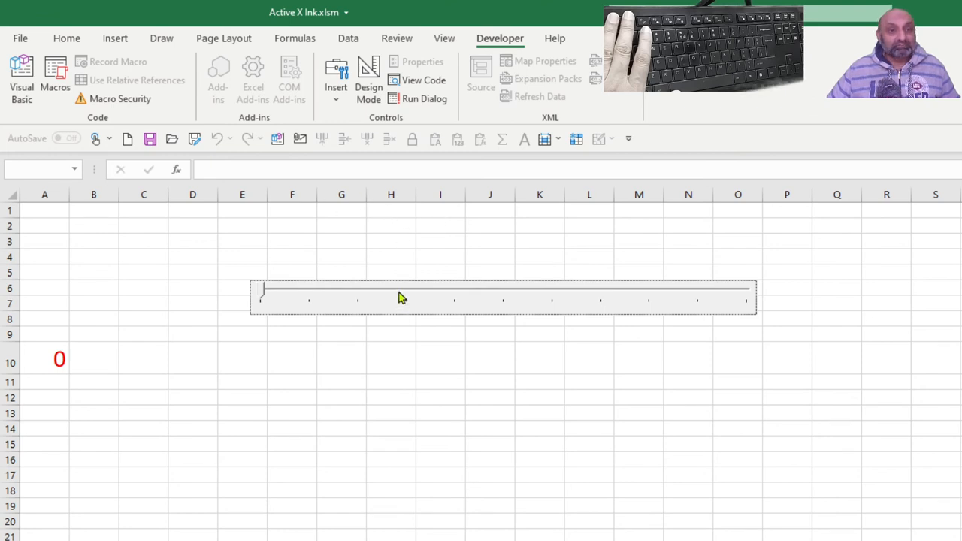
{"action": "mouse_move", "coordinate": [427, 304]}
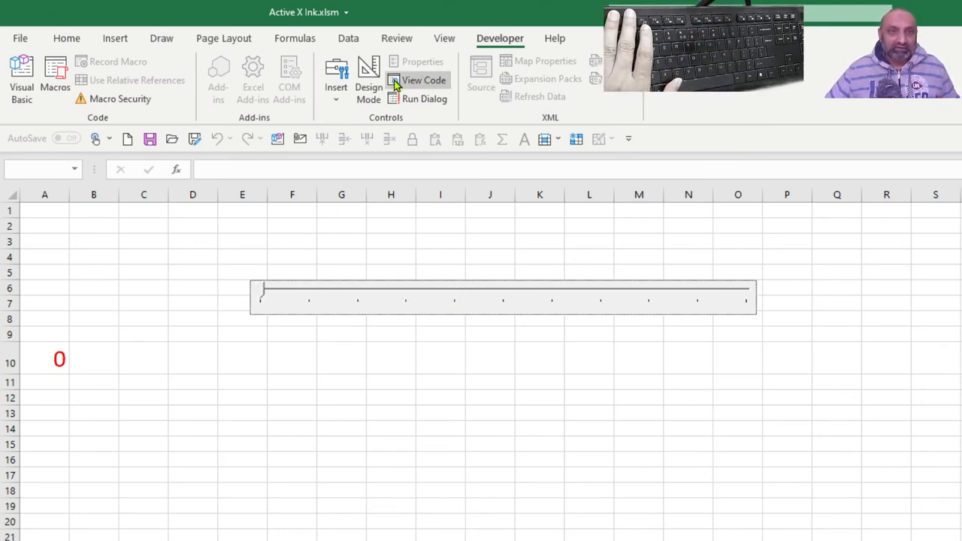
- Set the slider's Max property to 100 in its Properties window and close it
{"action": "right_click", "coordinate": [481, 294]}
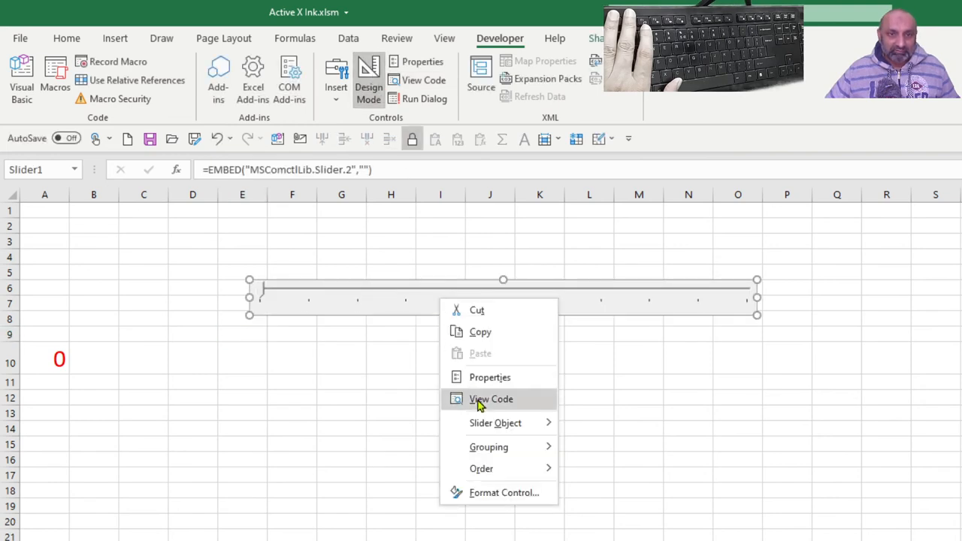
{"action": "left_click", "coordinate": [489, 376]}
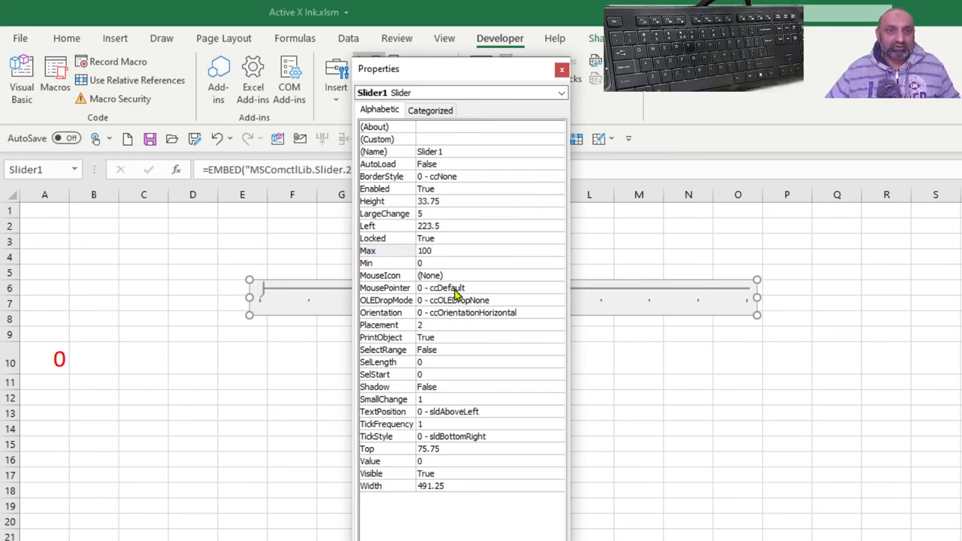
{"action": "left_click", "coordinate": [481, 250]}
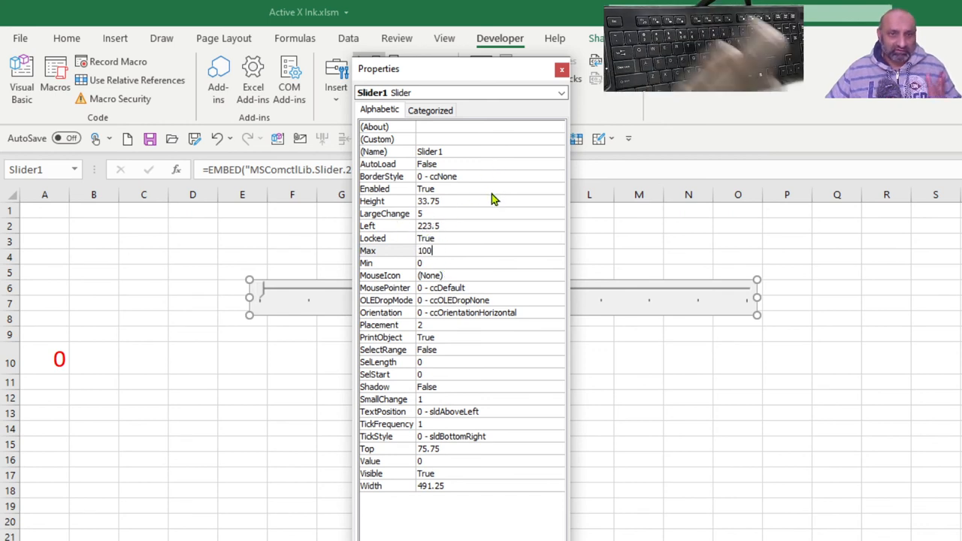
{"action": "left_click", "coordinate": [561, 69]}
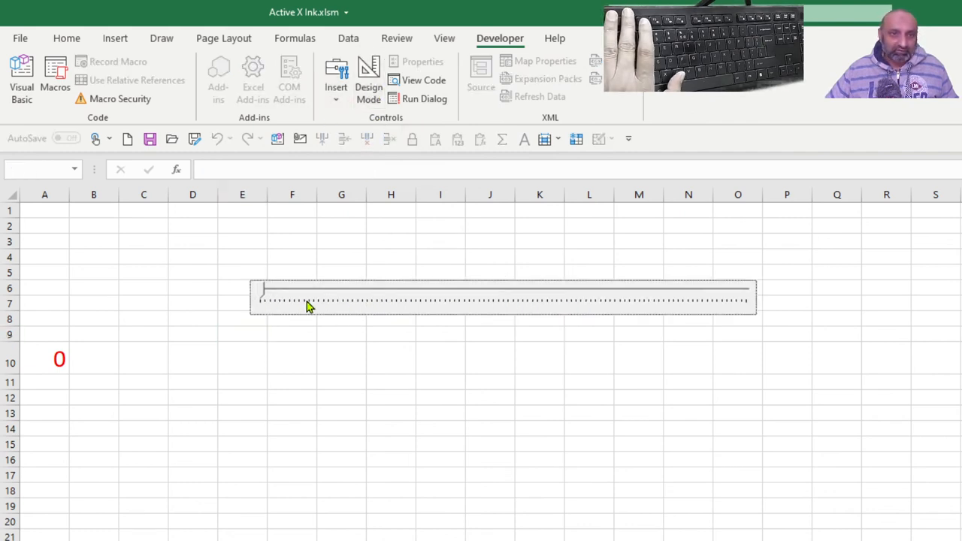
{"action": "mouse_move", "coordinate": [322, 312]}
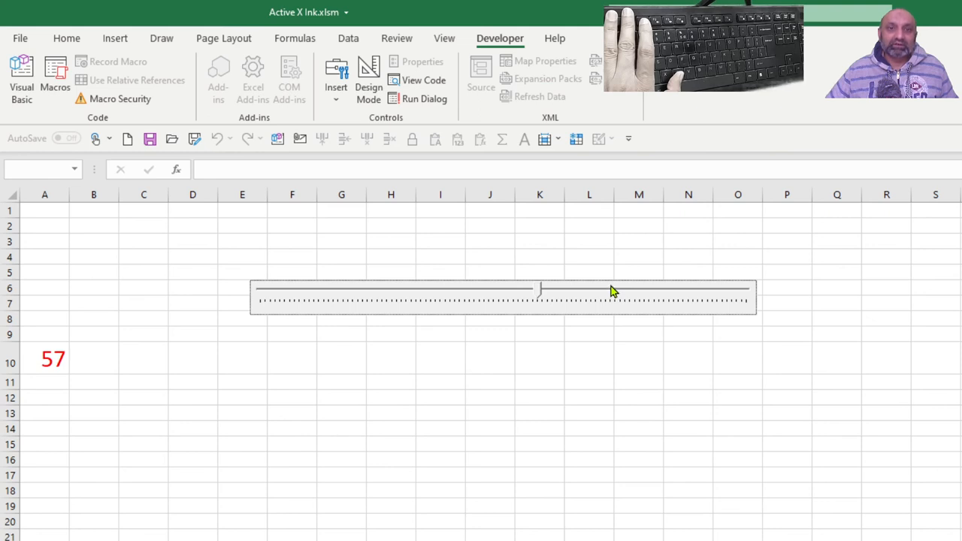
- Drag the slider thumb up and back so A10 reads 52
{"action": "left_click_drag", "start_coordinate": [538, 293], "coordinate": [514, 293]}
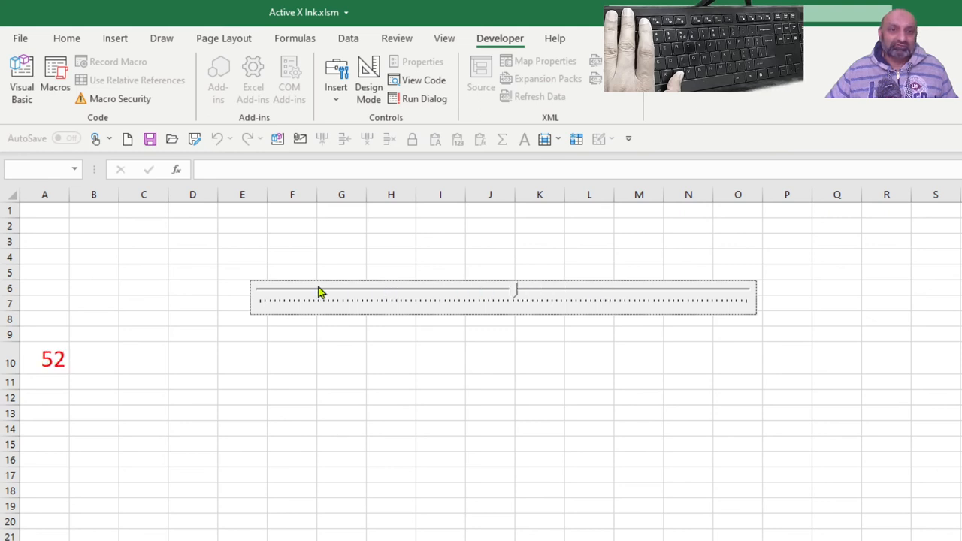
{"action": "left_click_drag", "start_coordinate": [515, 289], "coordinate": [537, 289]}
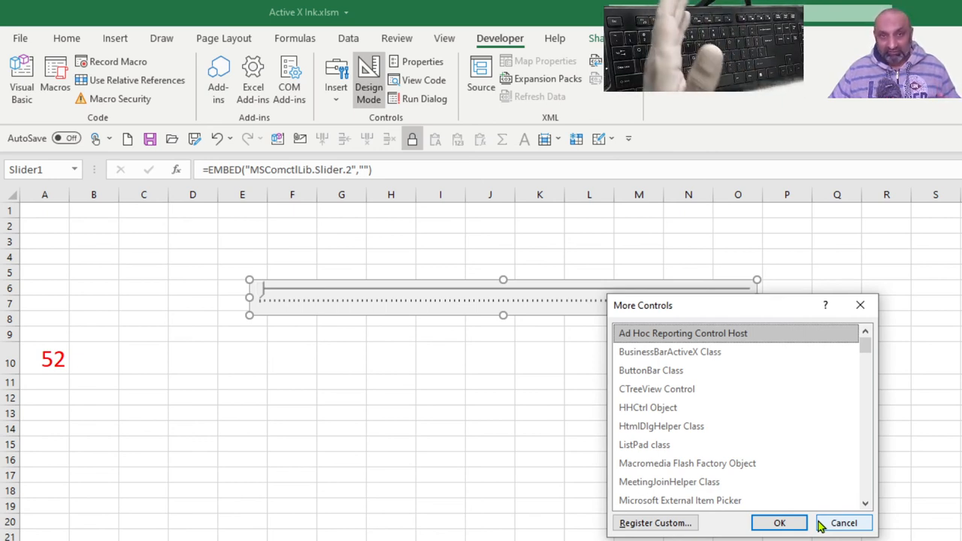
{"action": "mouse_move", "coordinate": [818, 525]}
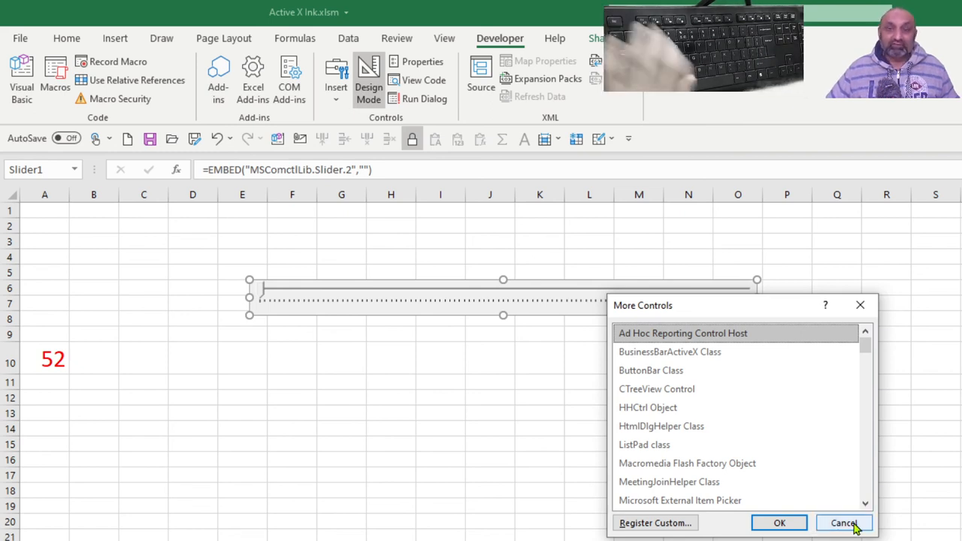
- Cancel the More Controls list and click an empty cell, leaving A10 at 52
{"action": "left_click", "coordinate": [842, 522]}
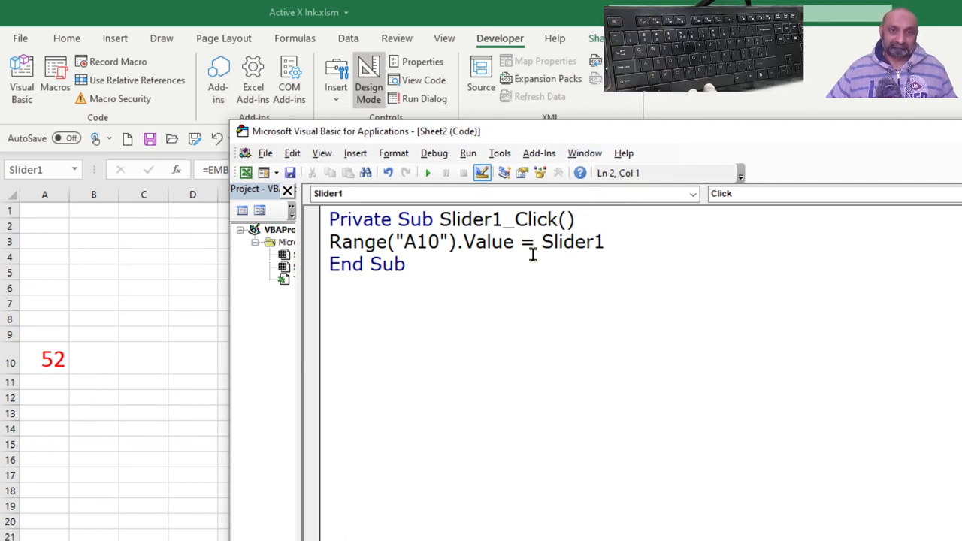
{"action": "mouse_move", "coordinate": [558, 283]}
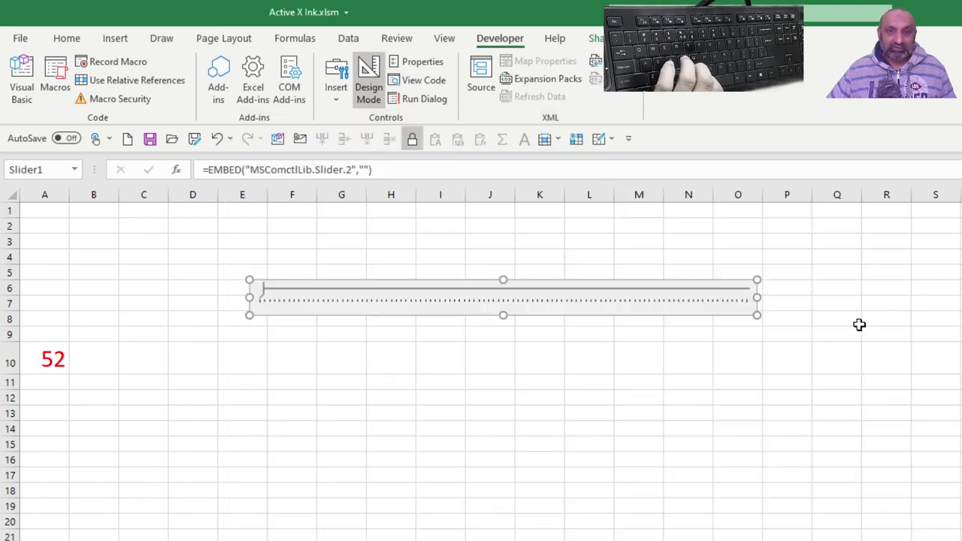
{"action": "left_click", "coordinate": [836, 322]}
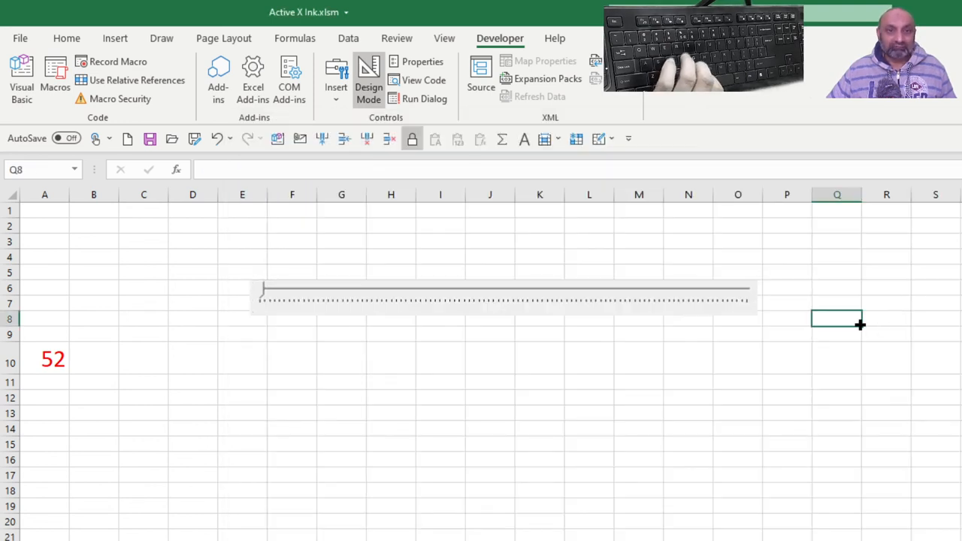